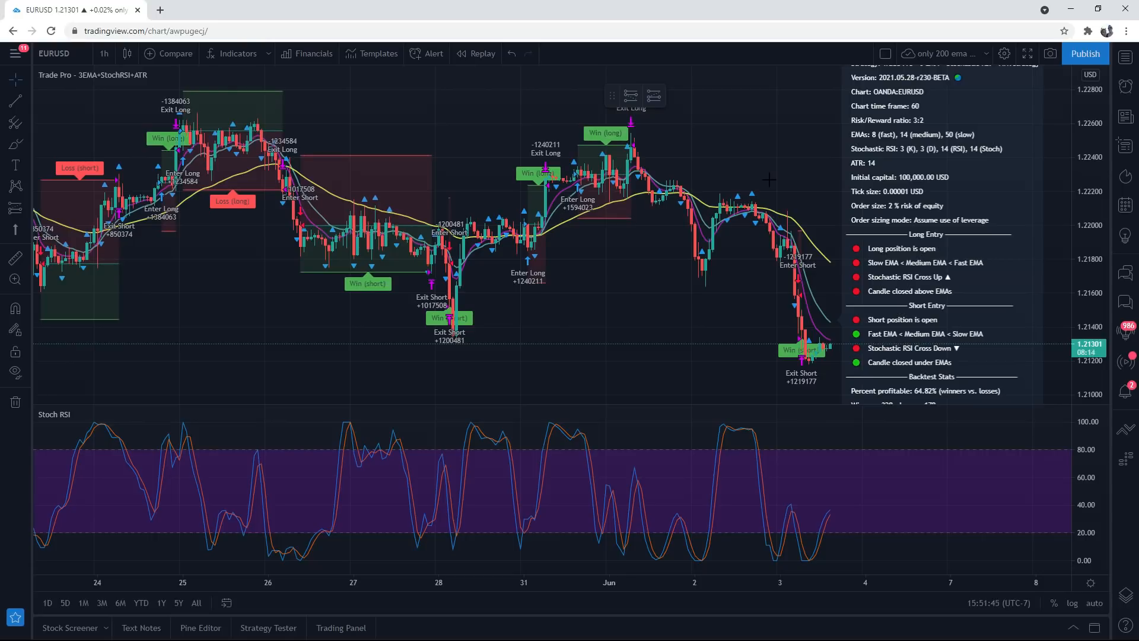
pyautogui.moveTo(644, 306)
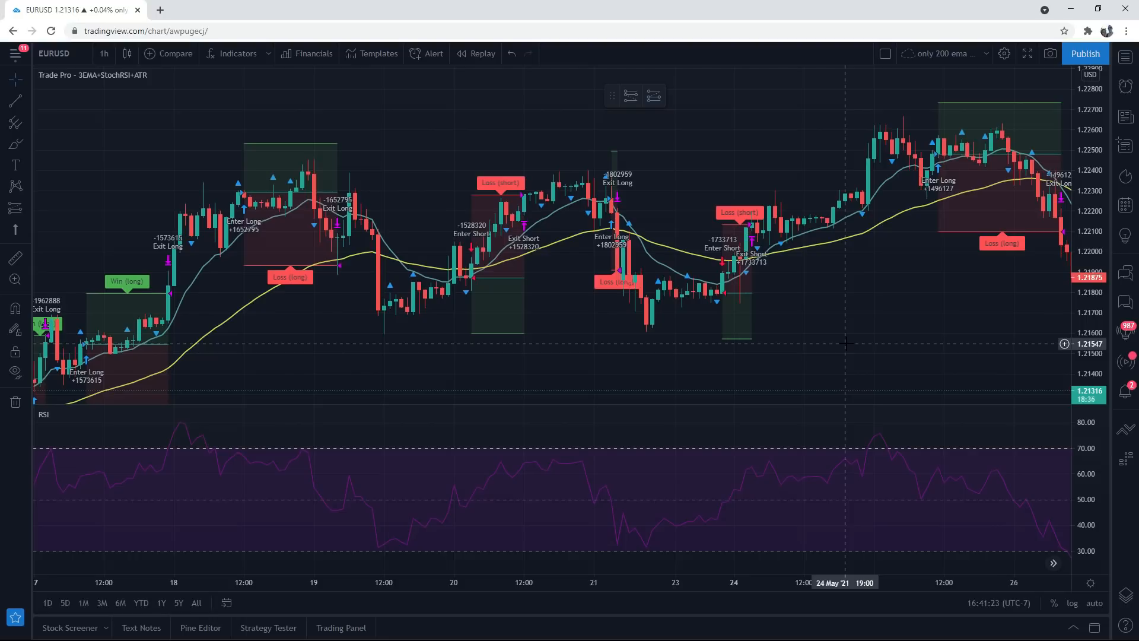
pyautogui.moveTo(855, 309)
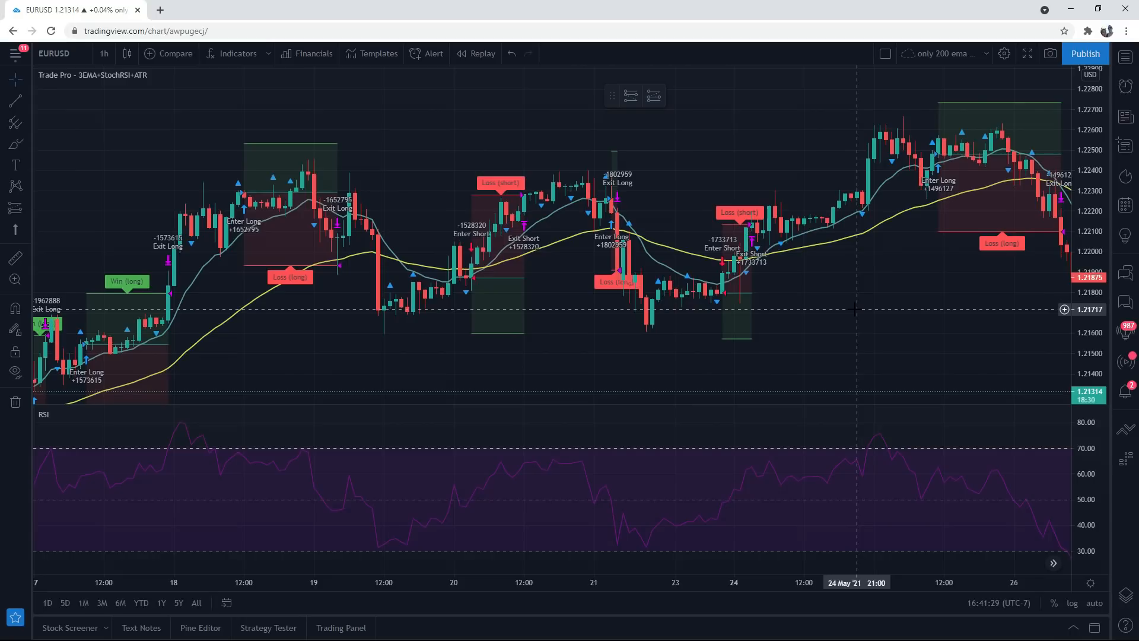
pyautogui.moveTo(595, 235)
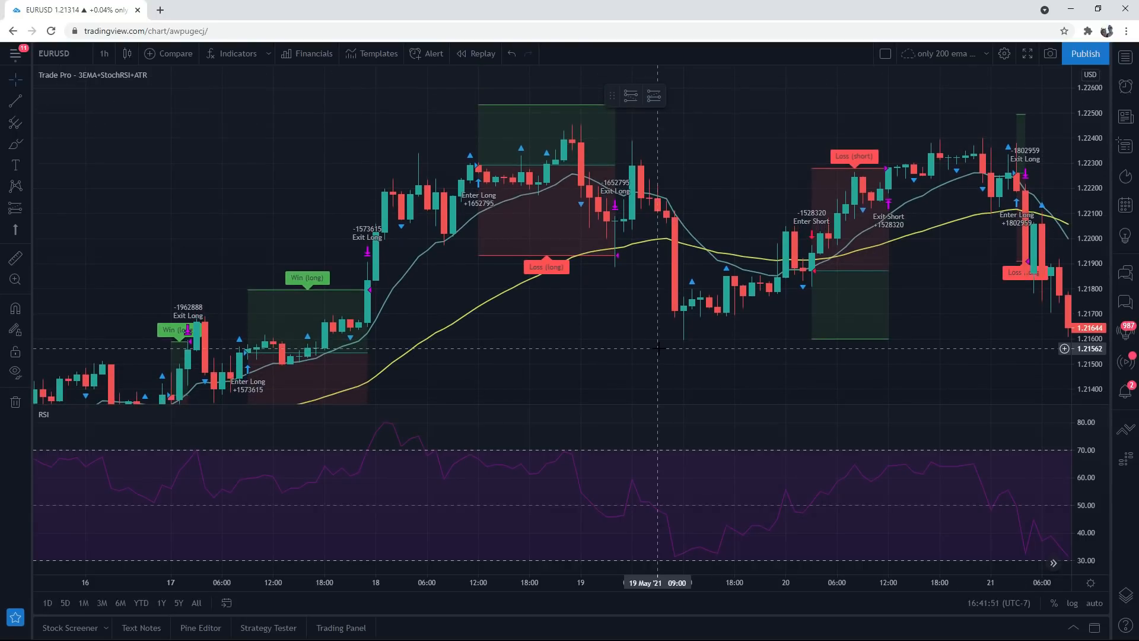
pyautogui.moveTo(641, 364)
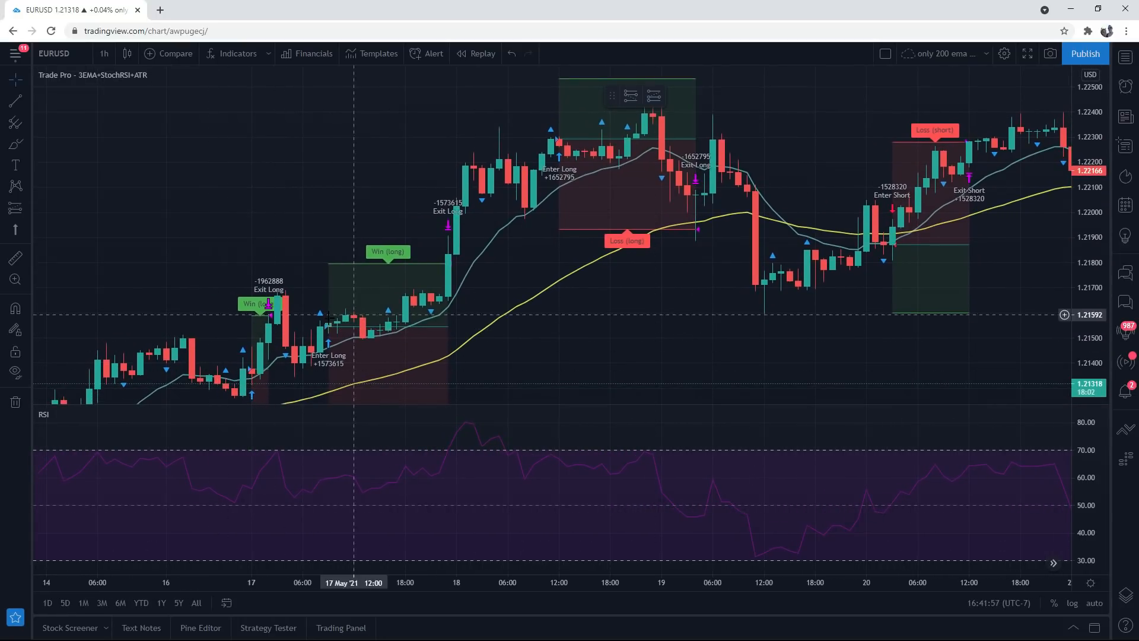
pyautogui.moveTo(314, 501)
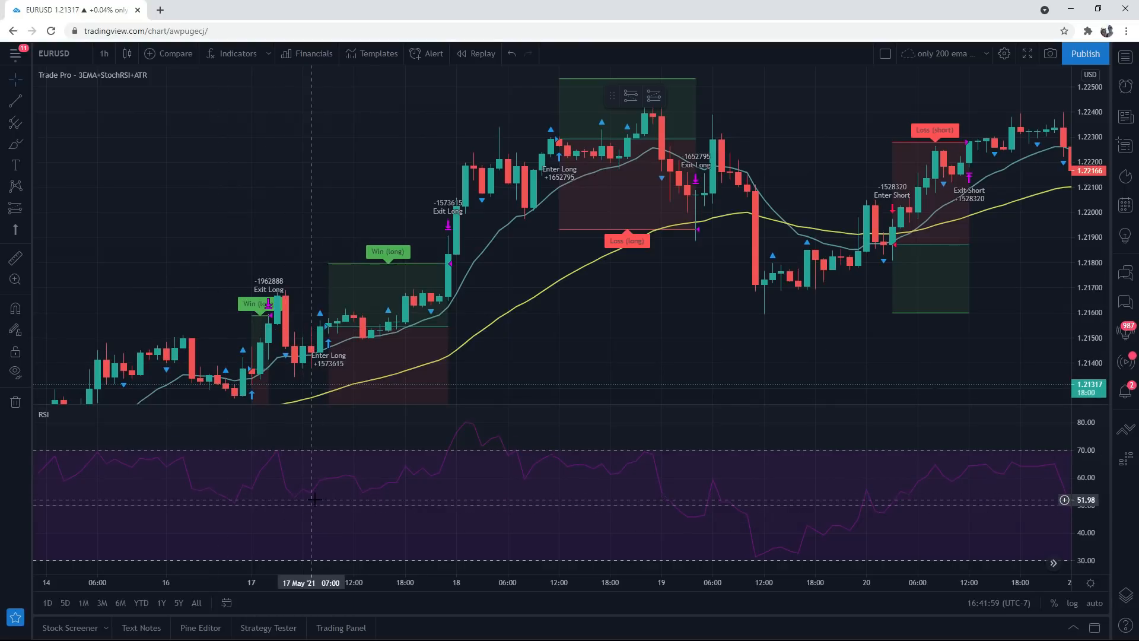
pyautogui.moveTo(530, 214)
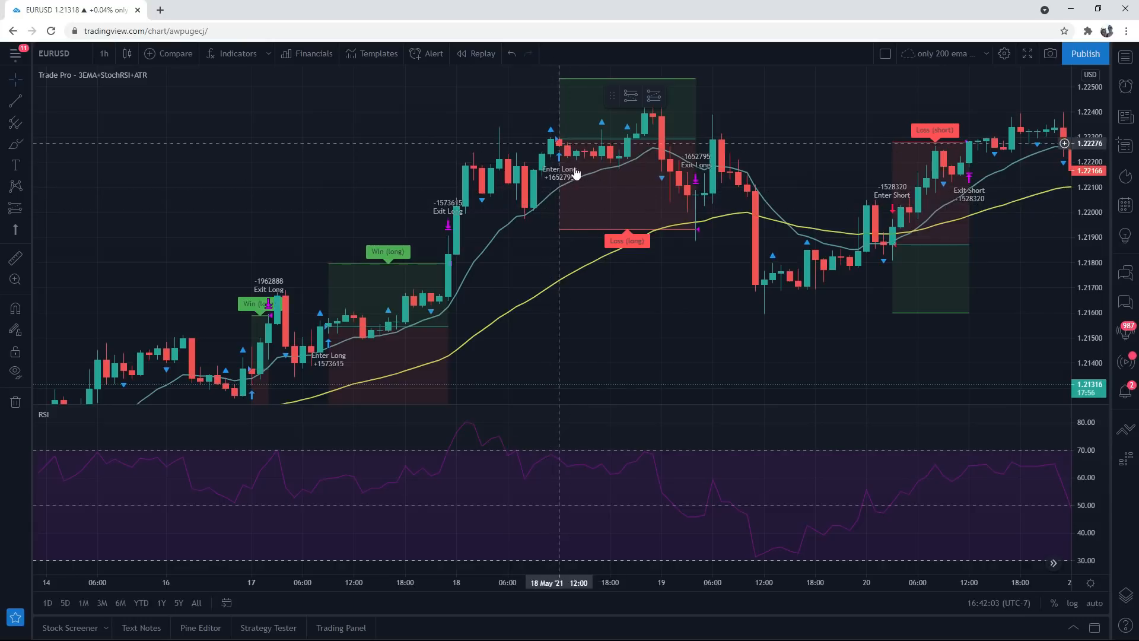
pyautogui.moveTo(380, 492)
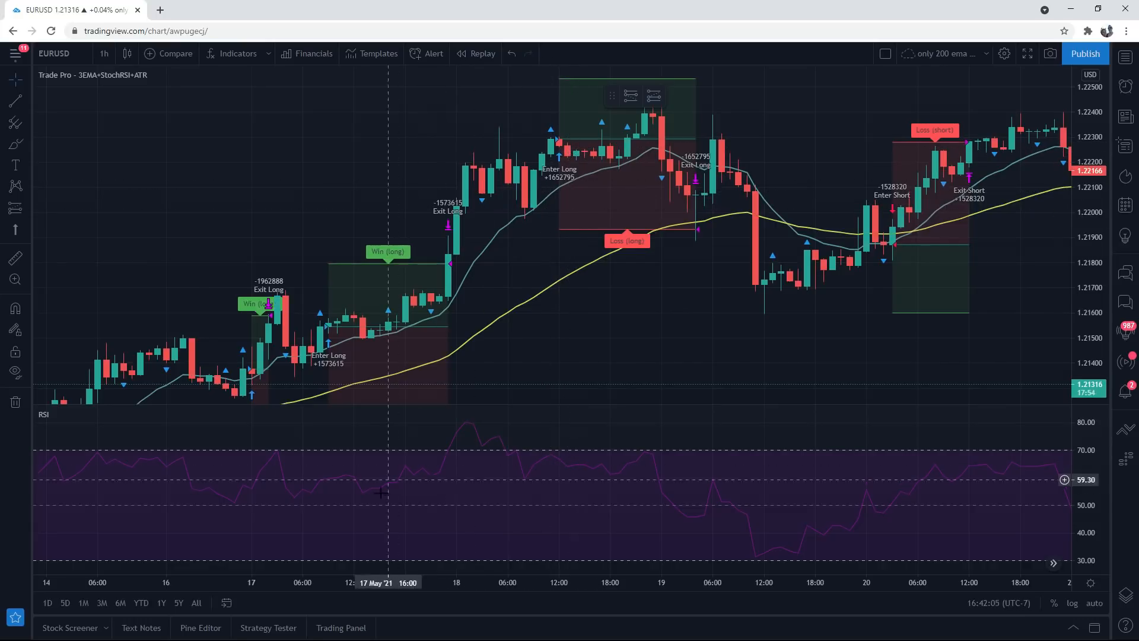
pyautogui.moveTo(317, 494)
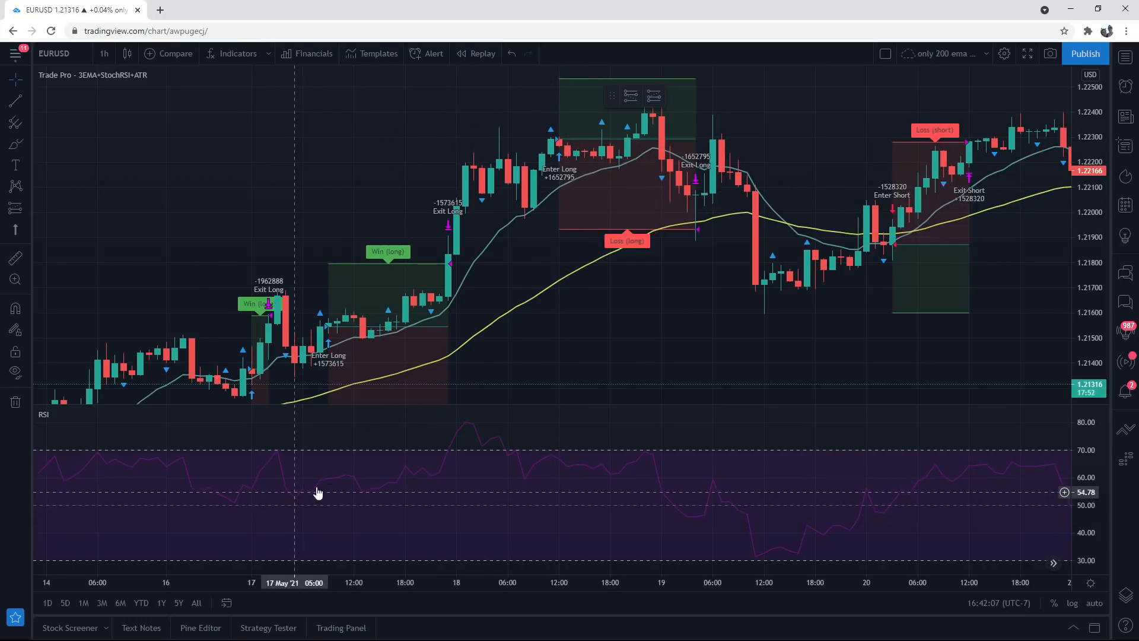
pyautogui.moveTo(528, 483)
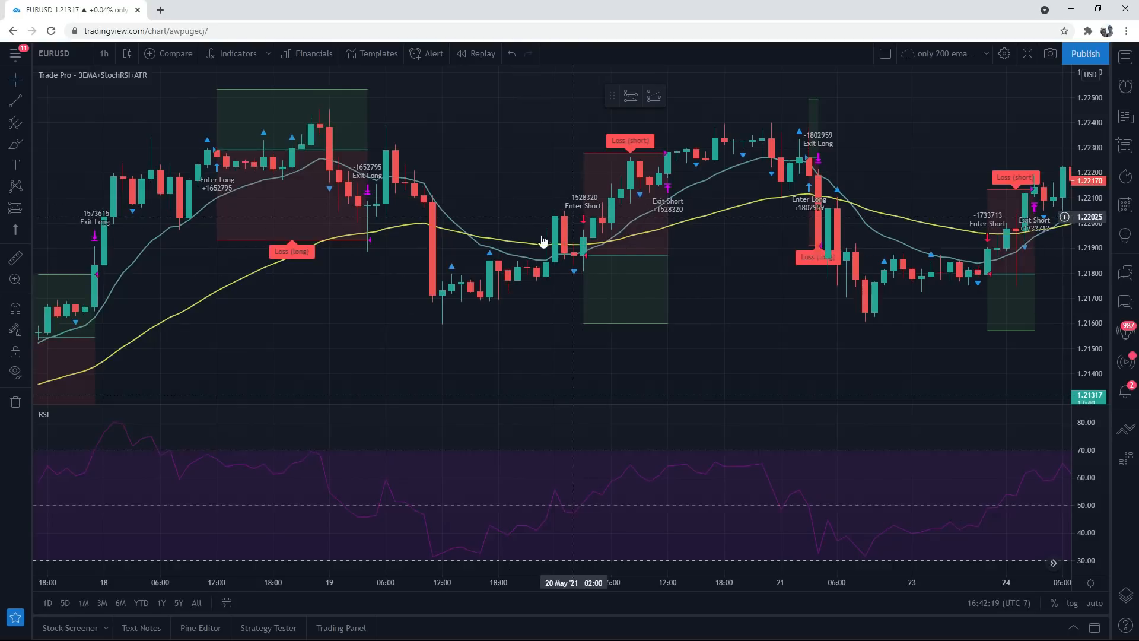
pyautogui.moveTo(324, 161)
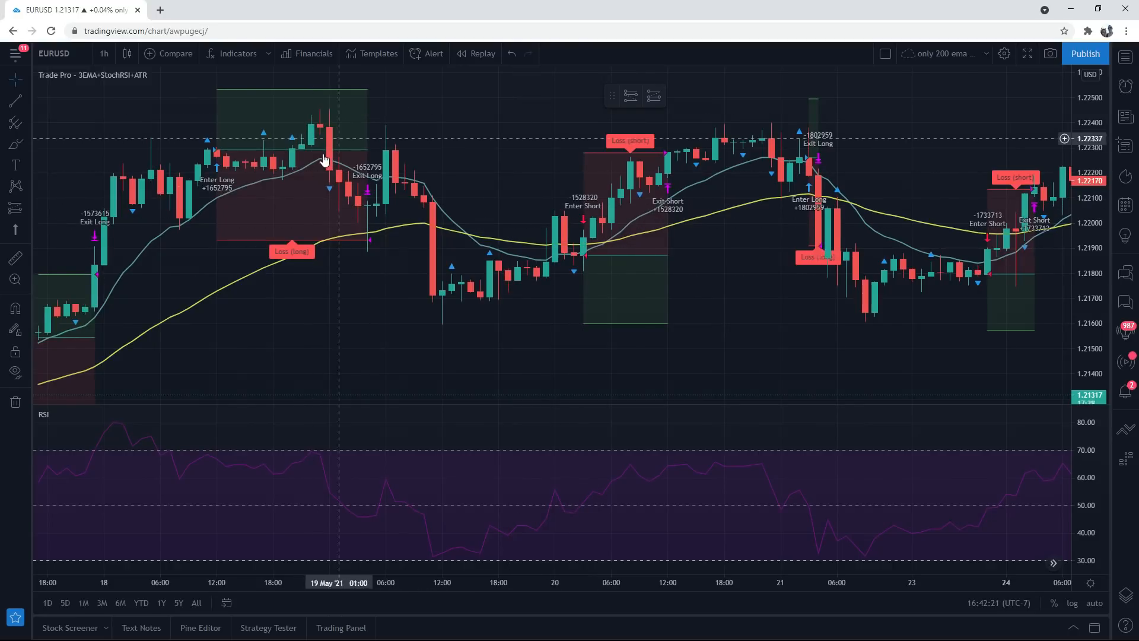
pyautogui.moveTo(601, 218)
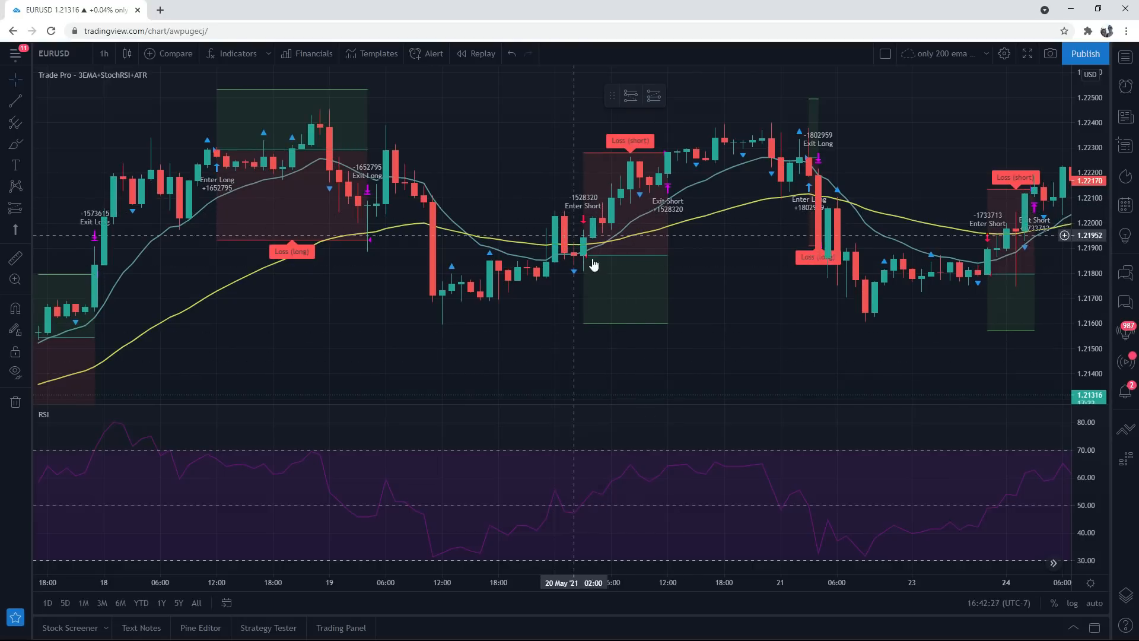
pyautogui.moveTo(582, 247)
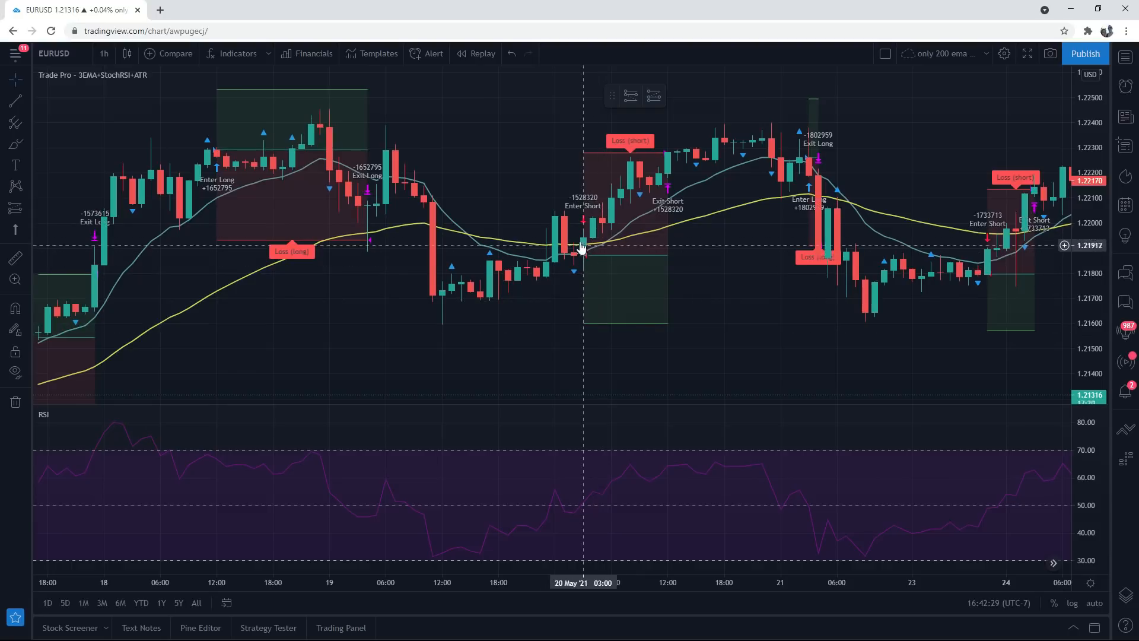
pyautogui.moveTo(552, 322)
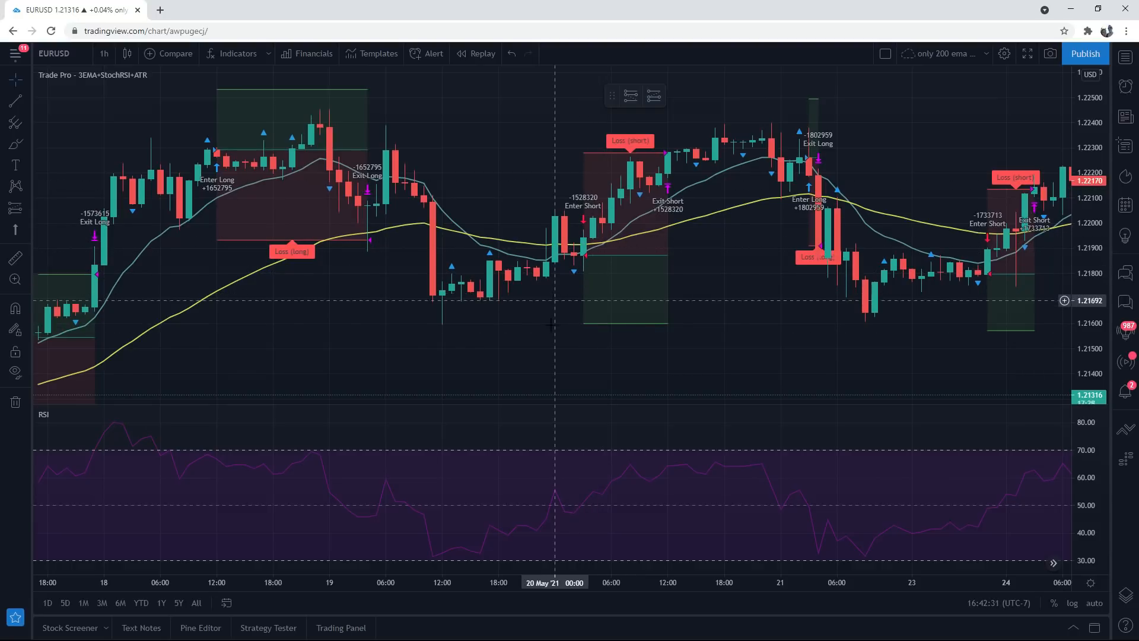
pyautogui.moveTo(582, 263)
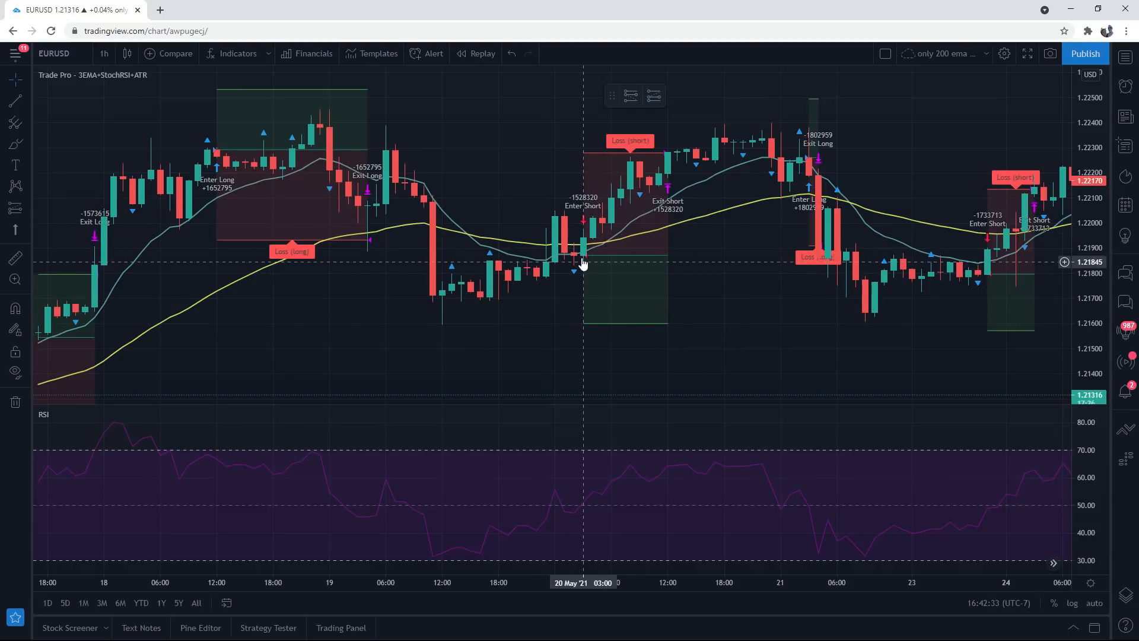
pyautogui.moveTo(559, 231)
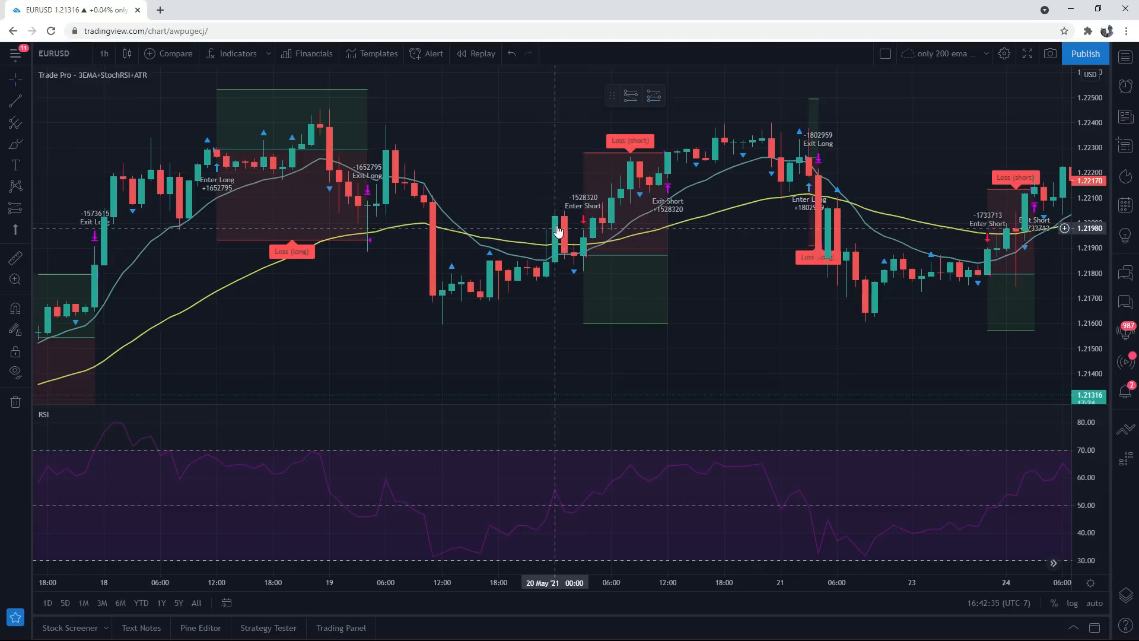
pyautogui.moveTo(553, 416)
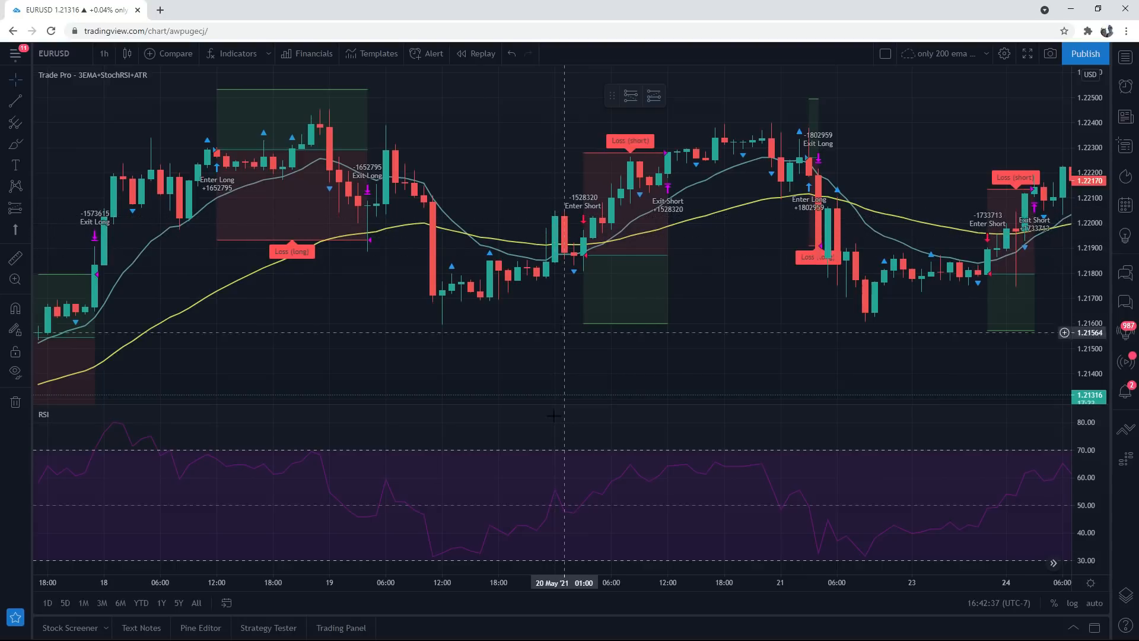
pyautogui.moveTo(554, 497)
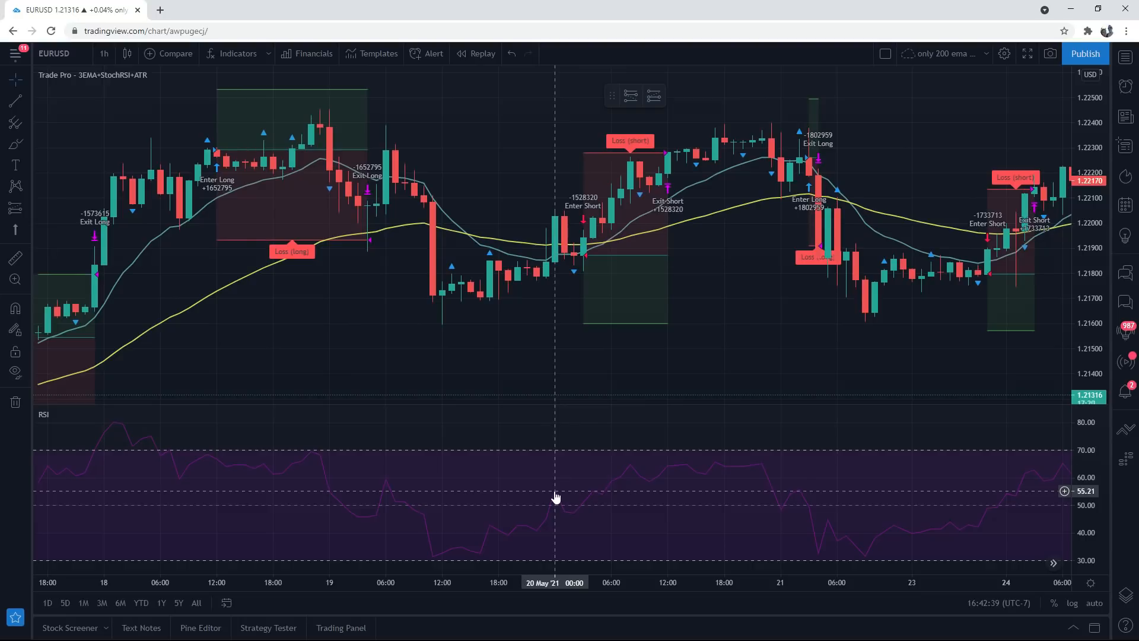
pyautogui.moveTo(374, 478)
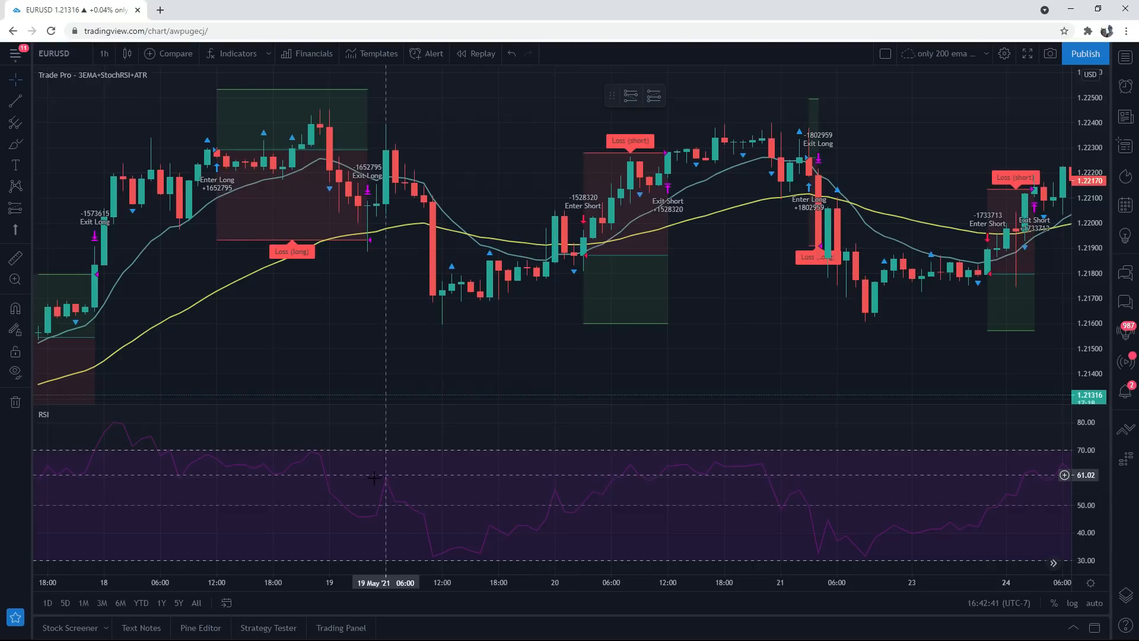
pyautogui.moveTo(318, 123)
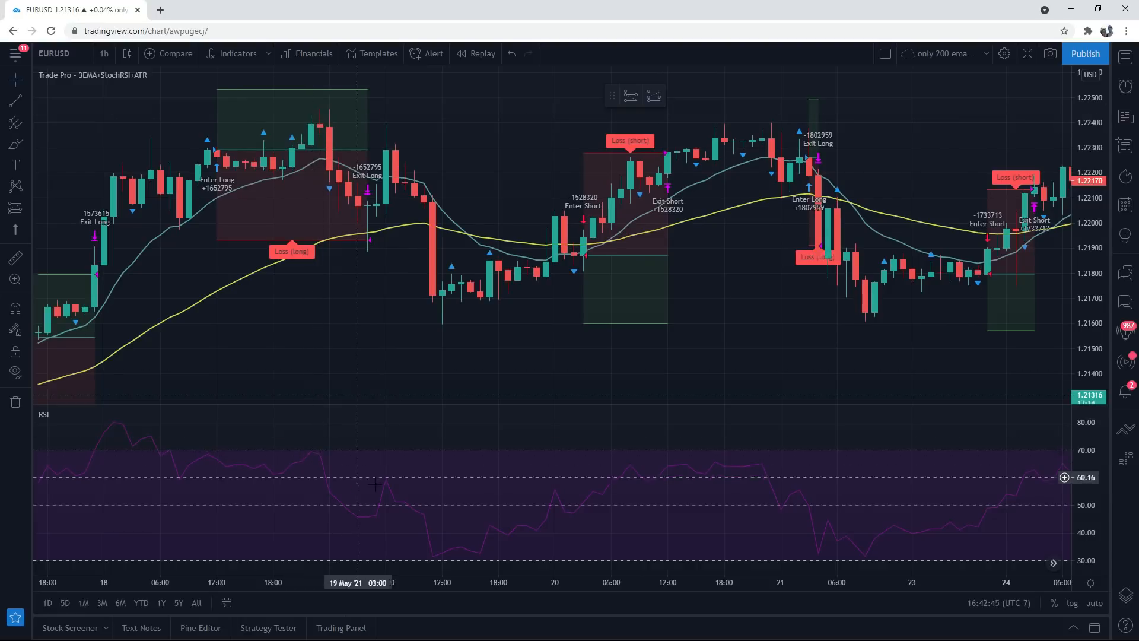
pyautogui.moveTo(554, 489)
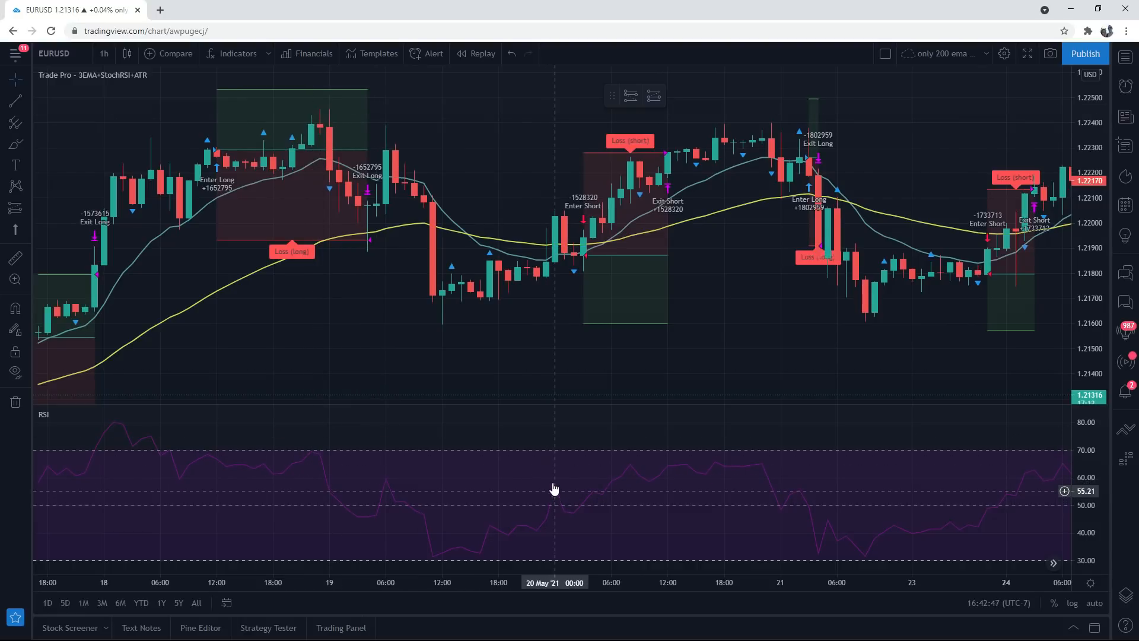
pyautogui.moveTo(779, 310)
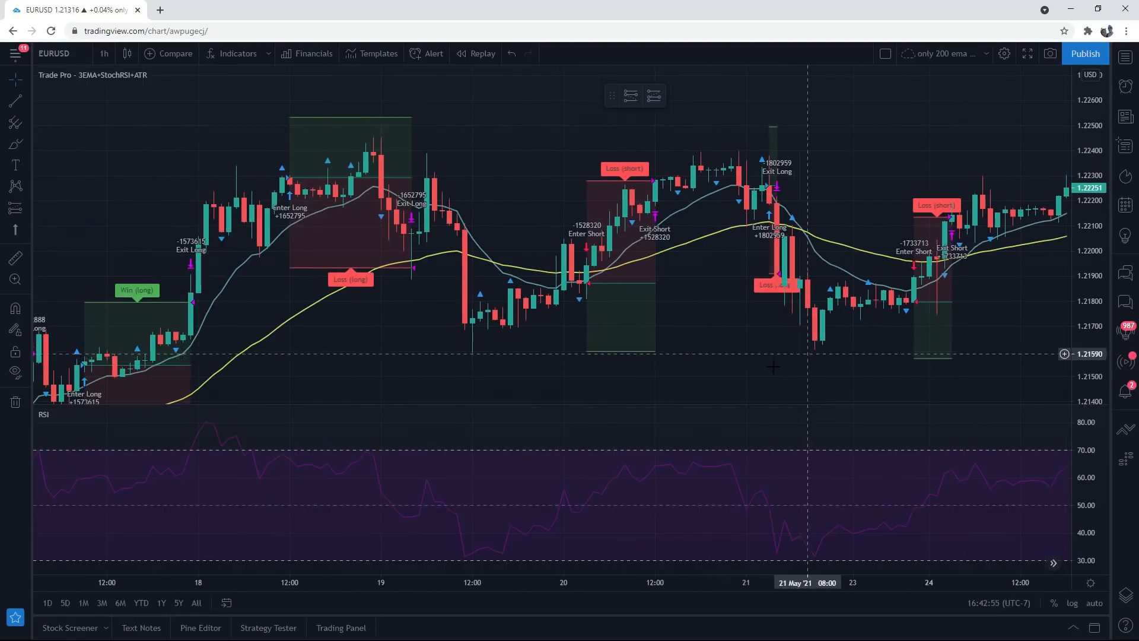
# Pan the EURUSD chart forward to about 18–25 May, revealing the later short and long losses
pyautogui.moveTo(774, 353); pyautogui.dragTo(589, 352)
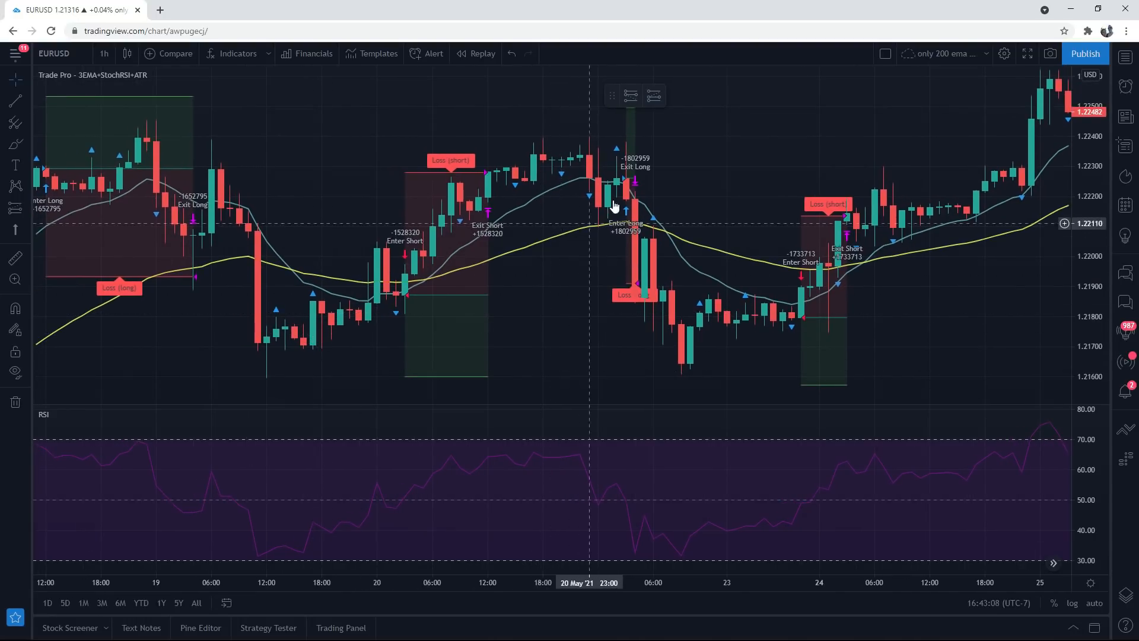
pyautogui.moveTo(624, 202)
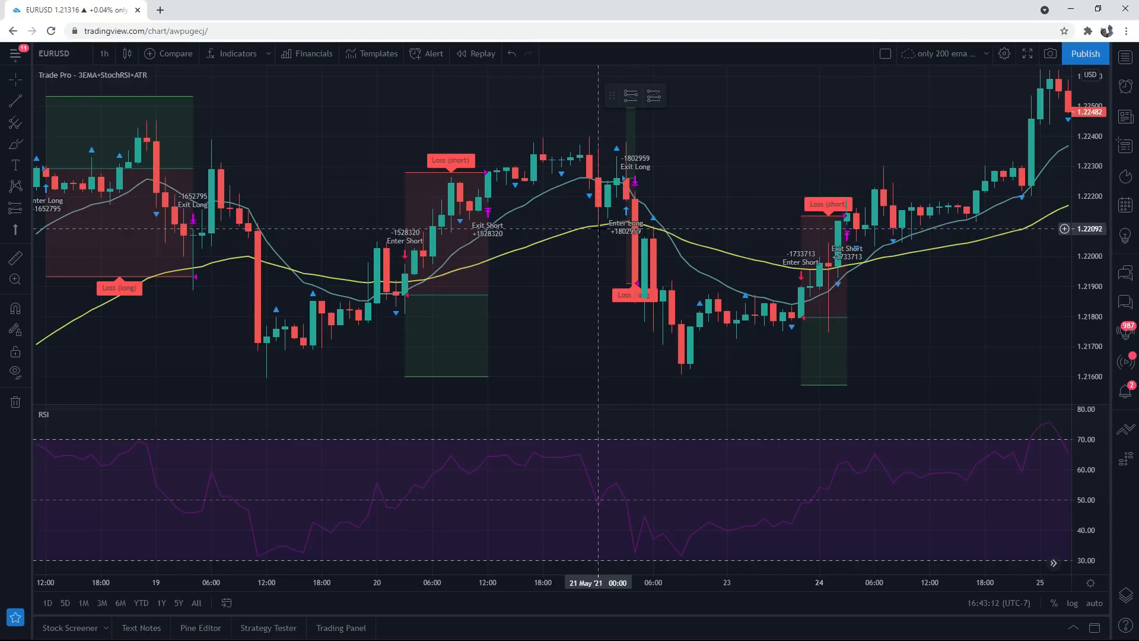
pyautogui.moveTo(600, 212)
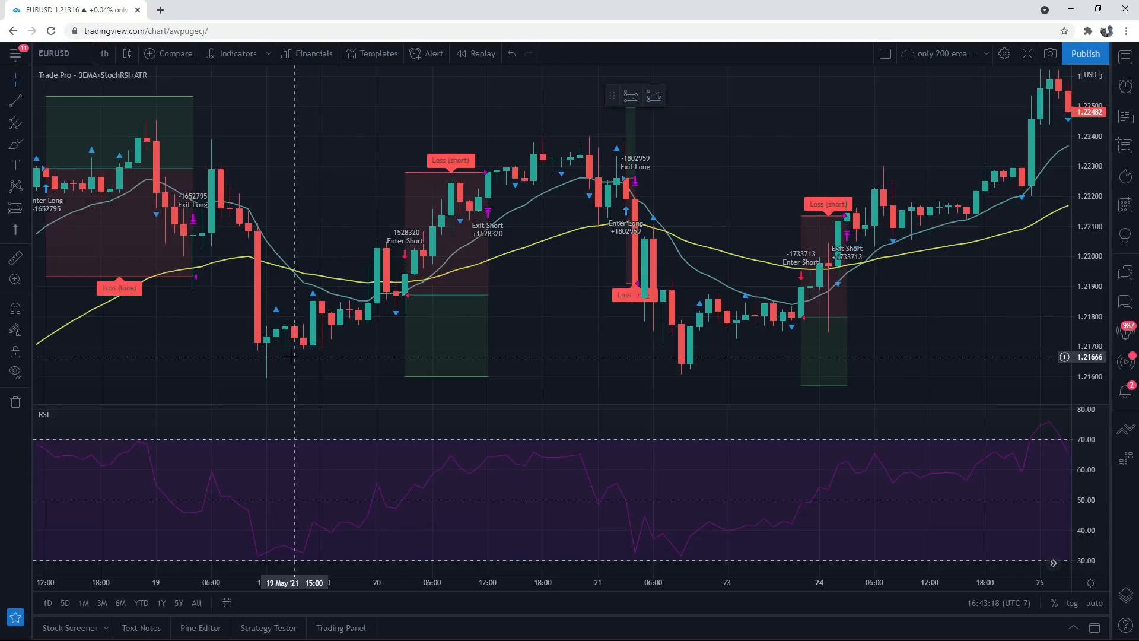
pyautogui.moveTo(598, 229)
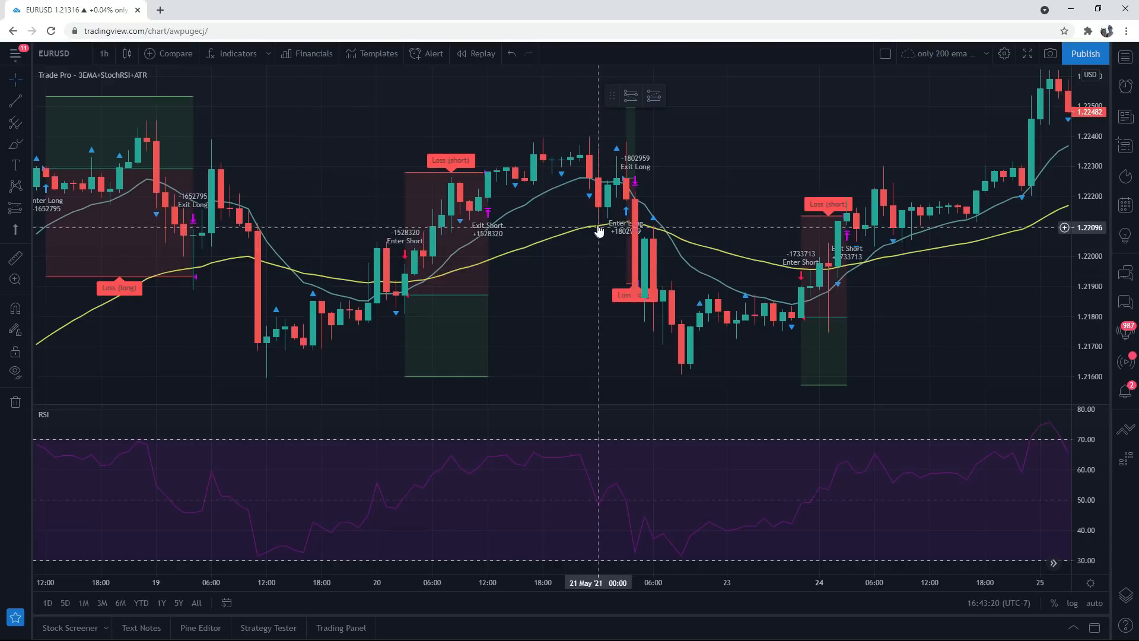
pyautogui.moveTo(603, 511)
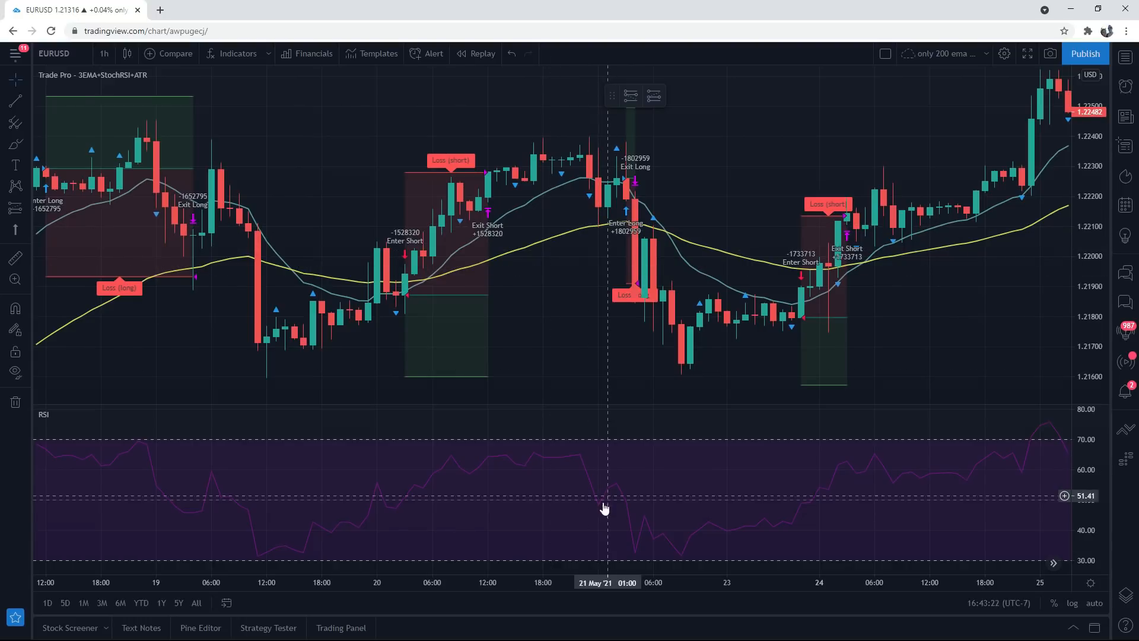
pyautogui.moveTo(321, 333)
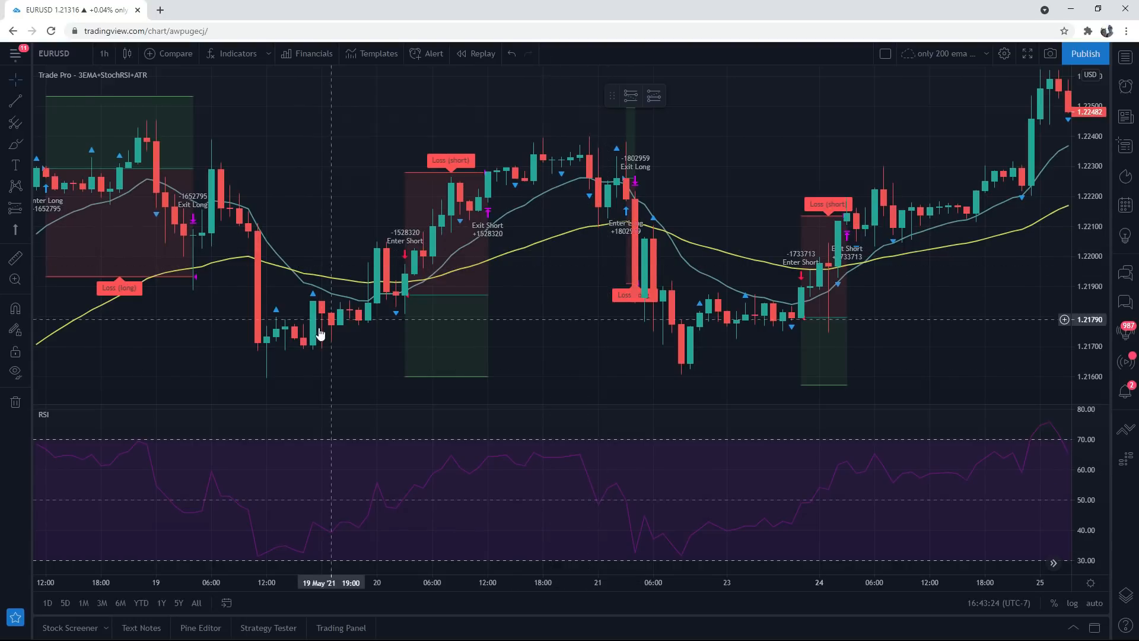
pyautogui.moveTo(597, 220)
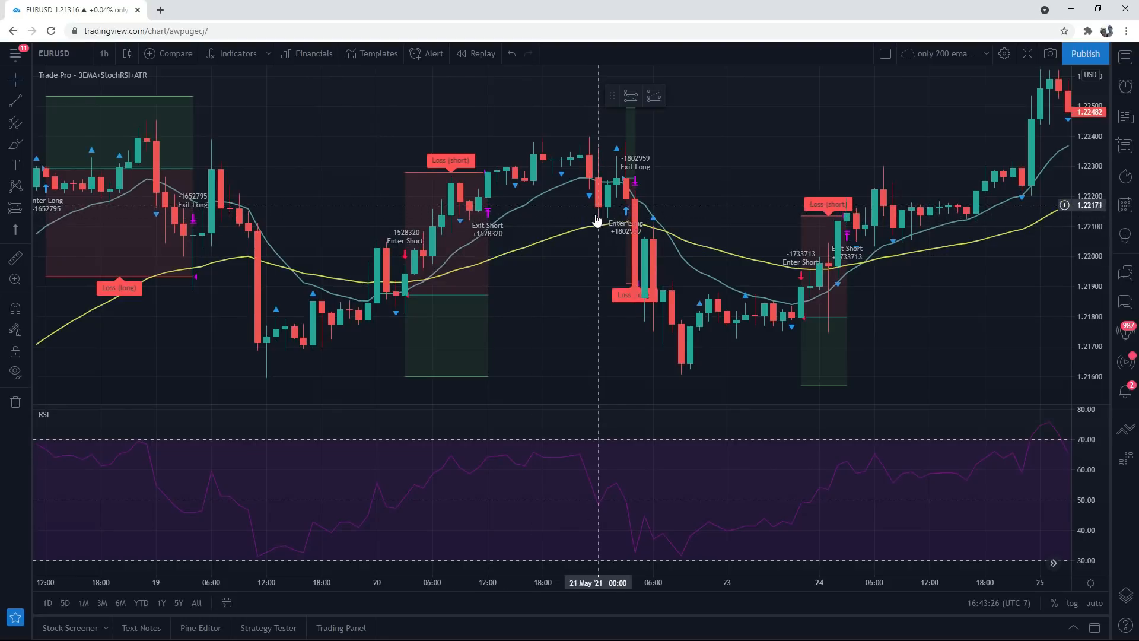
pyautogui.moveTo(641, 195)
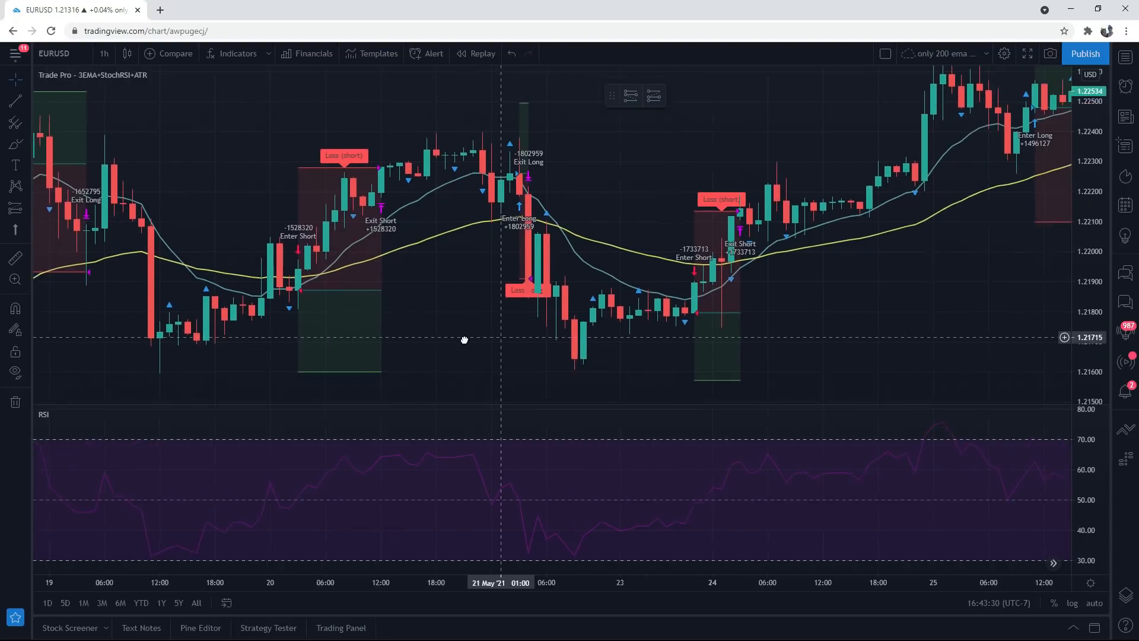
# Pan through to the 24–28 May candles, showing the 25–26 May losing long and 27 May short
pyautogui.moveTo(464, 340); pyautogui.dragTo(692, 291)
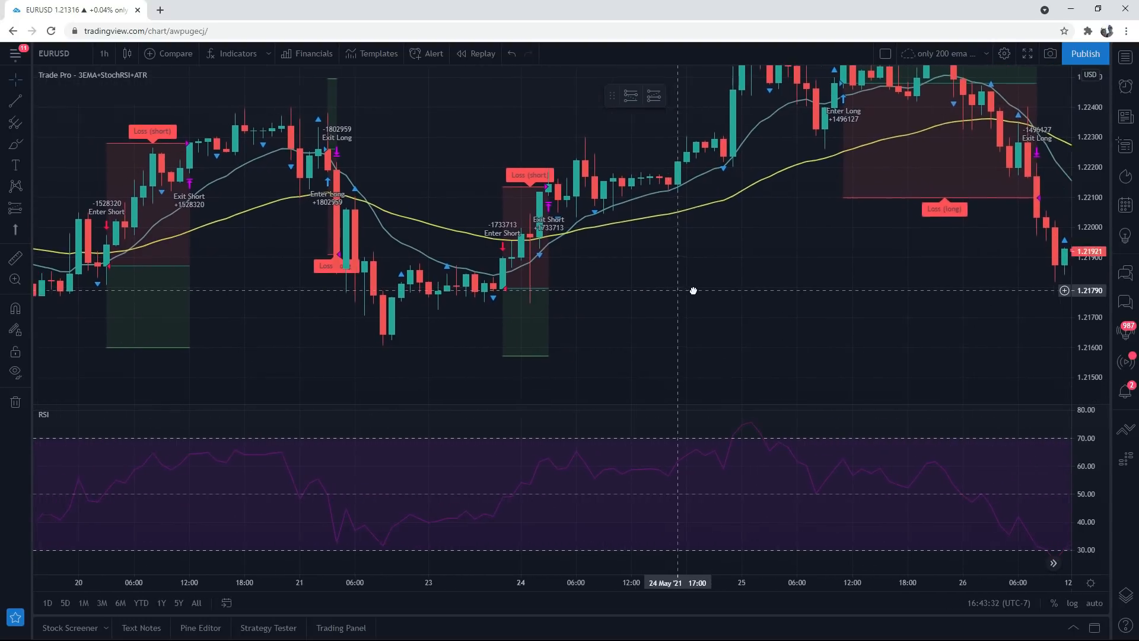
pyautogui.moveTo(693, 290); pyautogui.dragTo(766, 295)
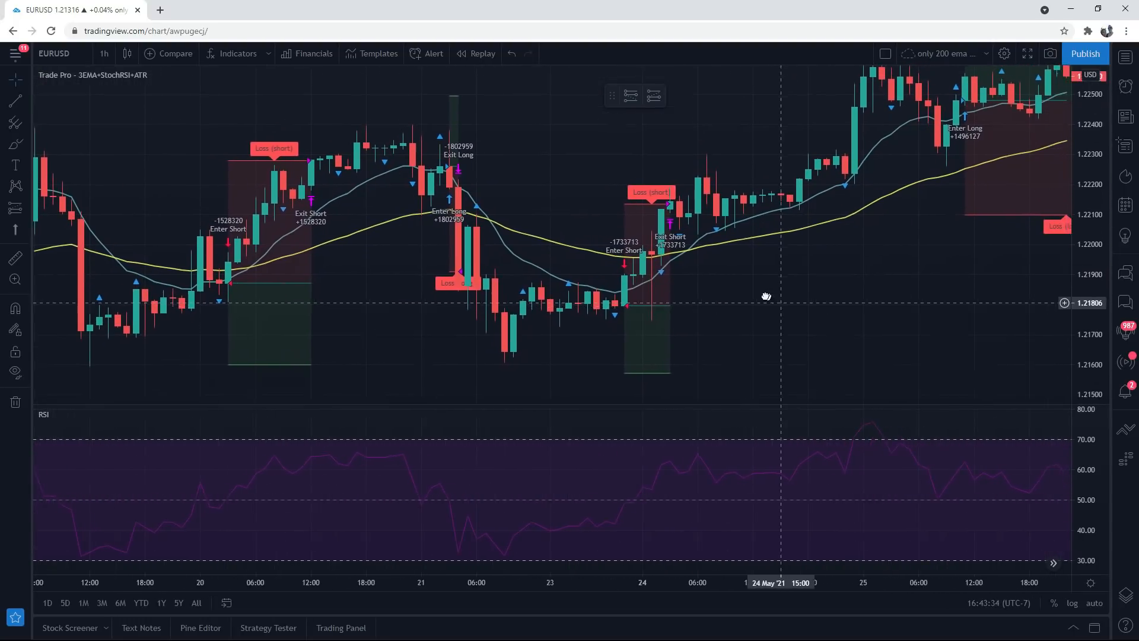
pyautogui.moveTo(766, 296); pyautogui.dragTo(615, 320)
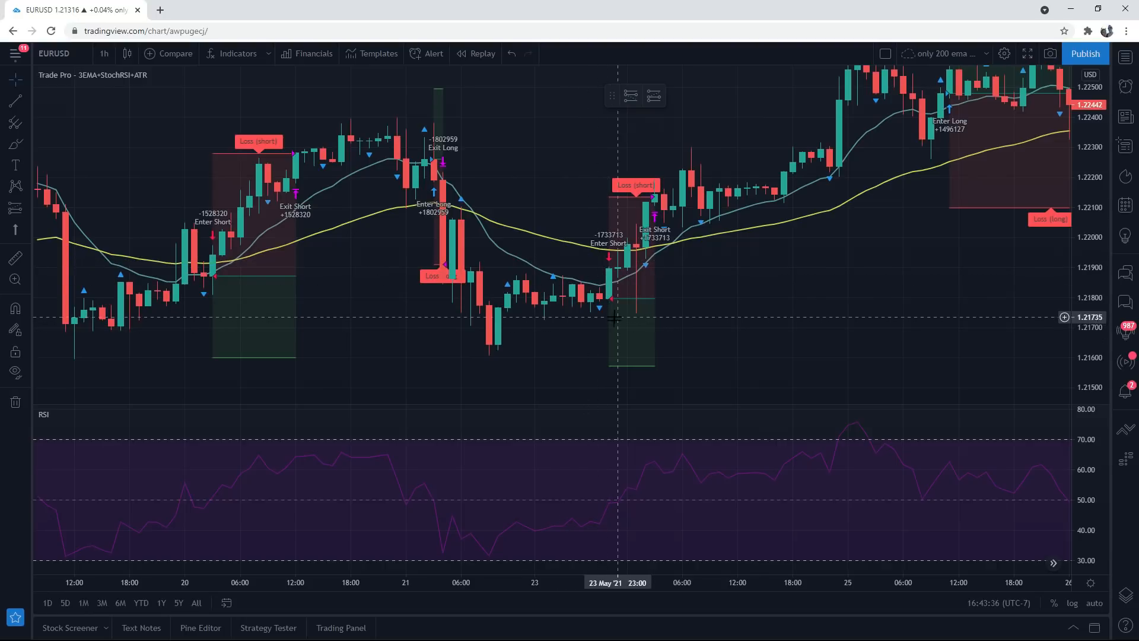
pyautogui.moveTo(601, 305)
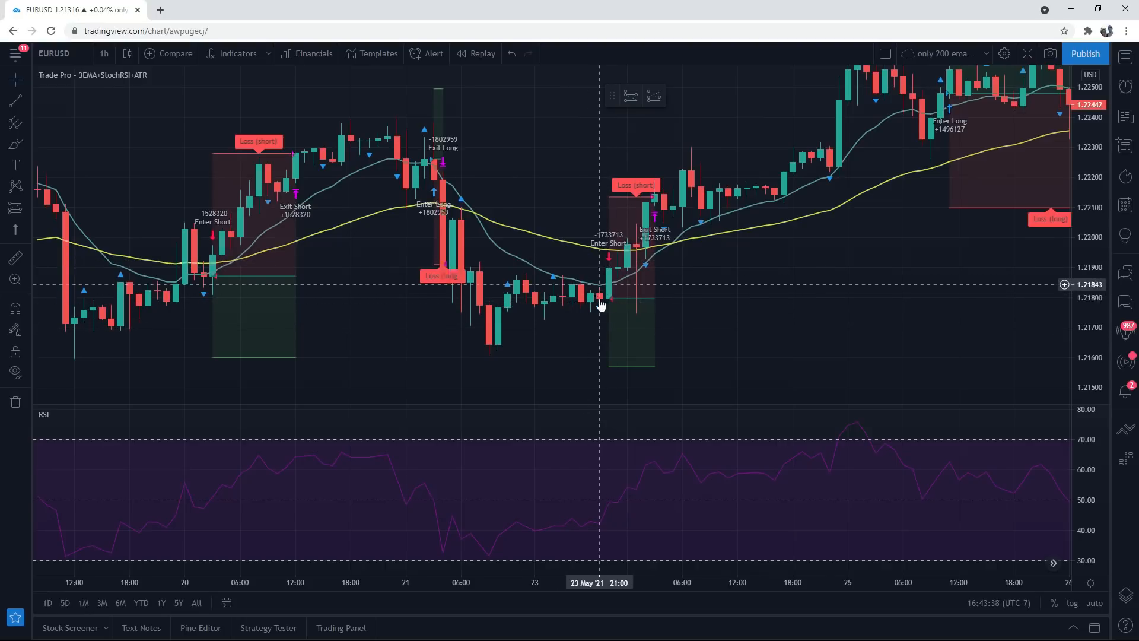
pyautogui.moveTo(452, 477)
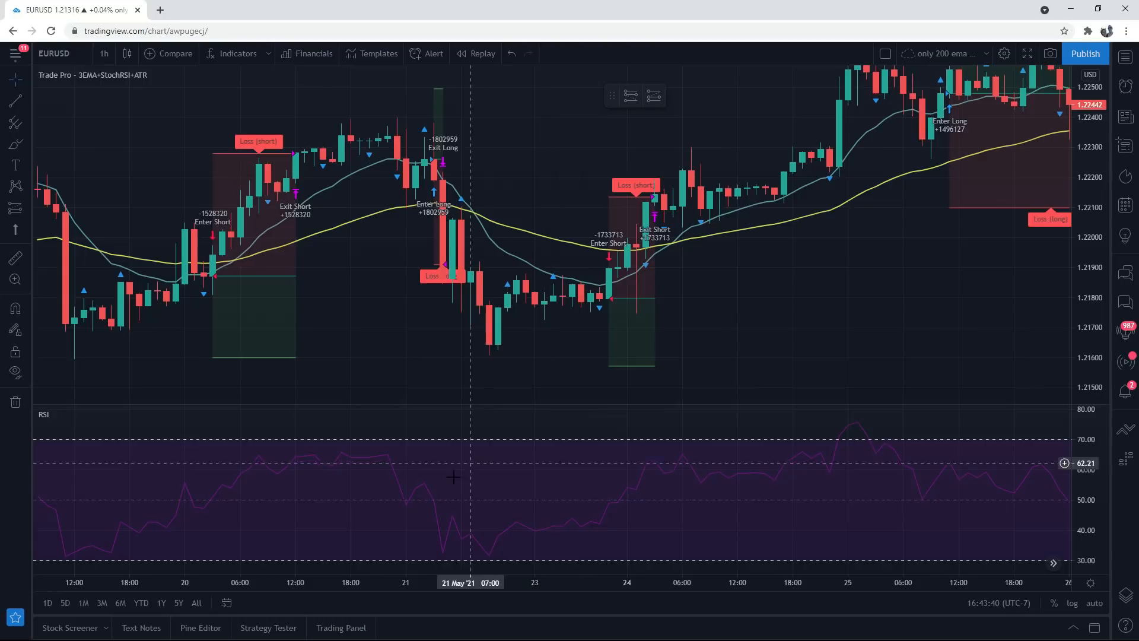
pyautogui.moveTo(585, 321)
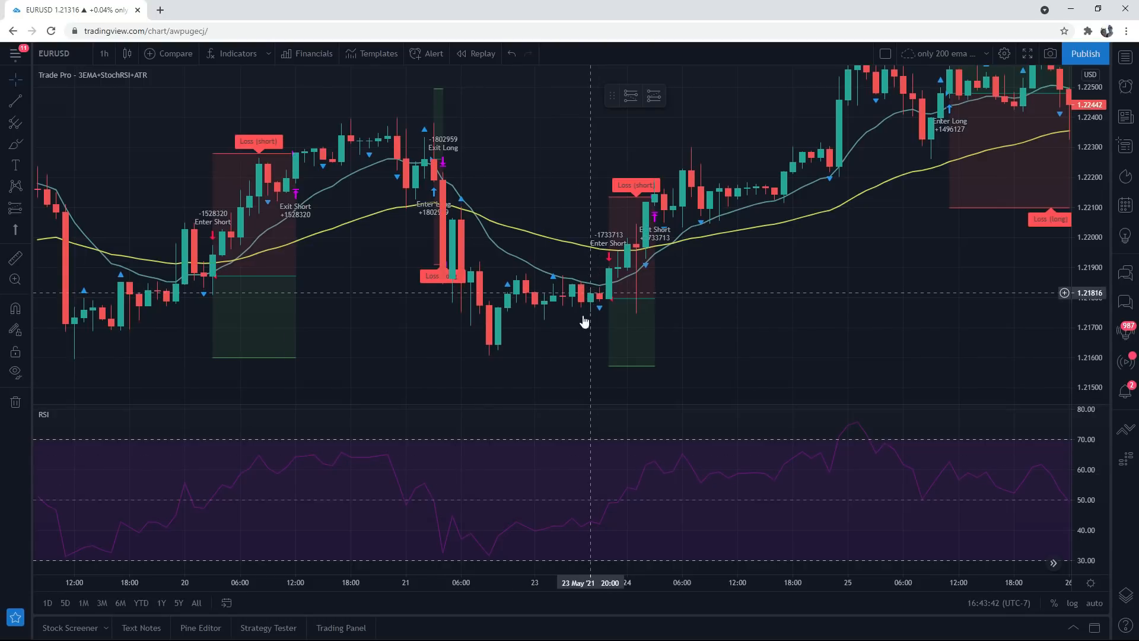
pyautogui.moveTo(579, 528)
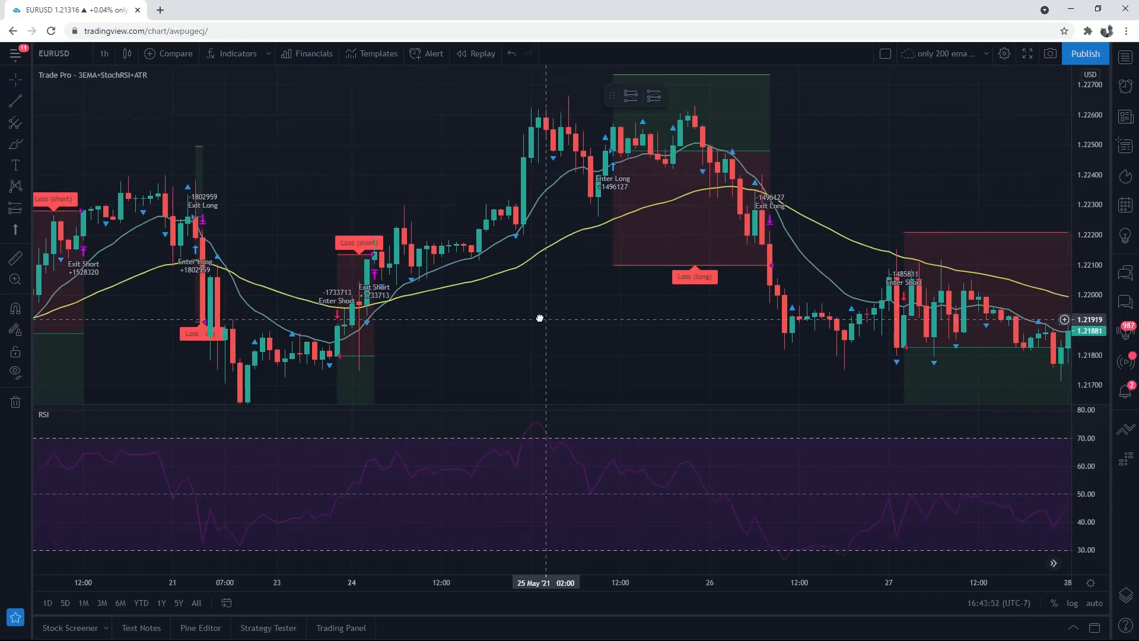
# Recenter the chart on the 25 May Loss (long) trade, extending through 27 May
pyautogui.moveTo(540, 318); pyautogui.dragTo(599, 305)
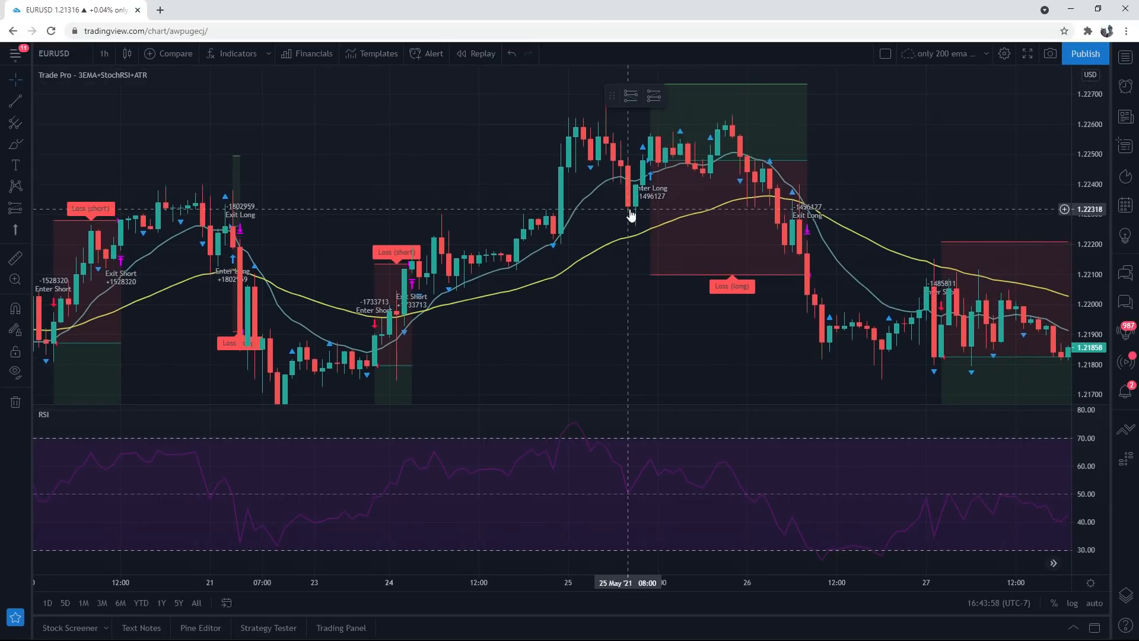
pyautogui.moveTo(843, 235)
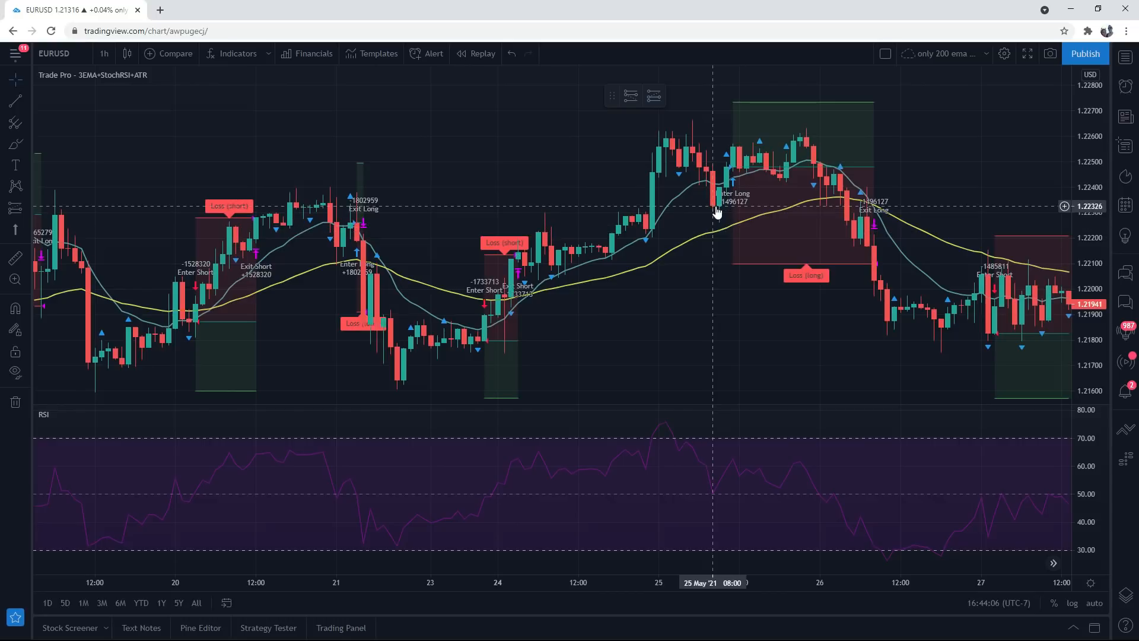
pyautogui.moveTo(576, 273)
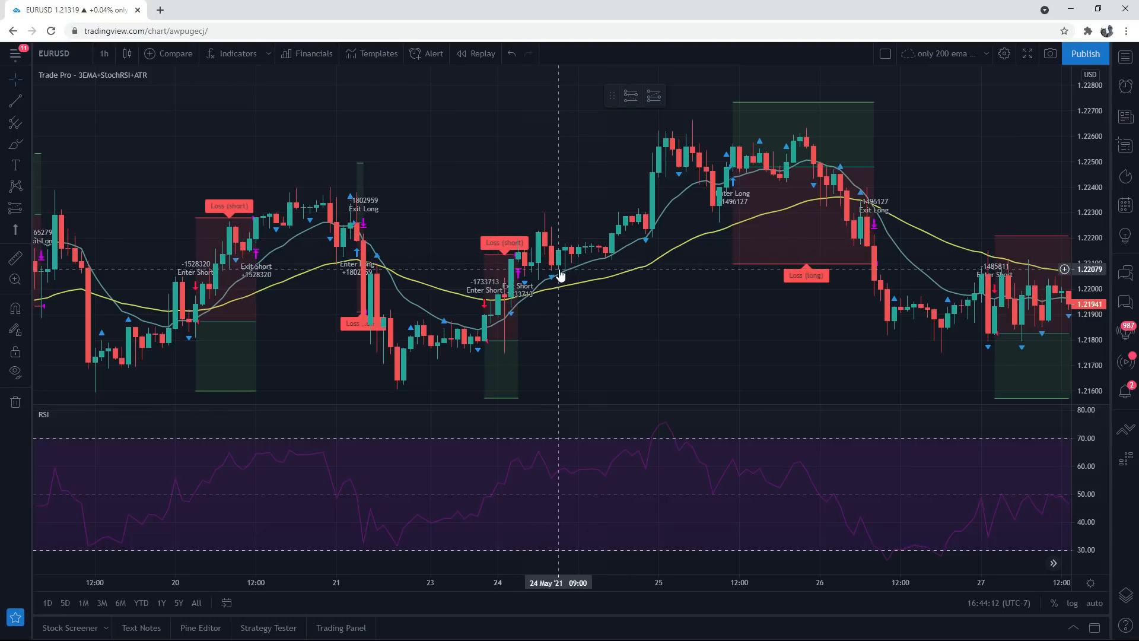
pyautogui.moveTo(713, 214)
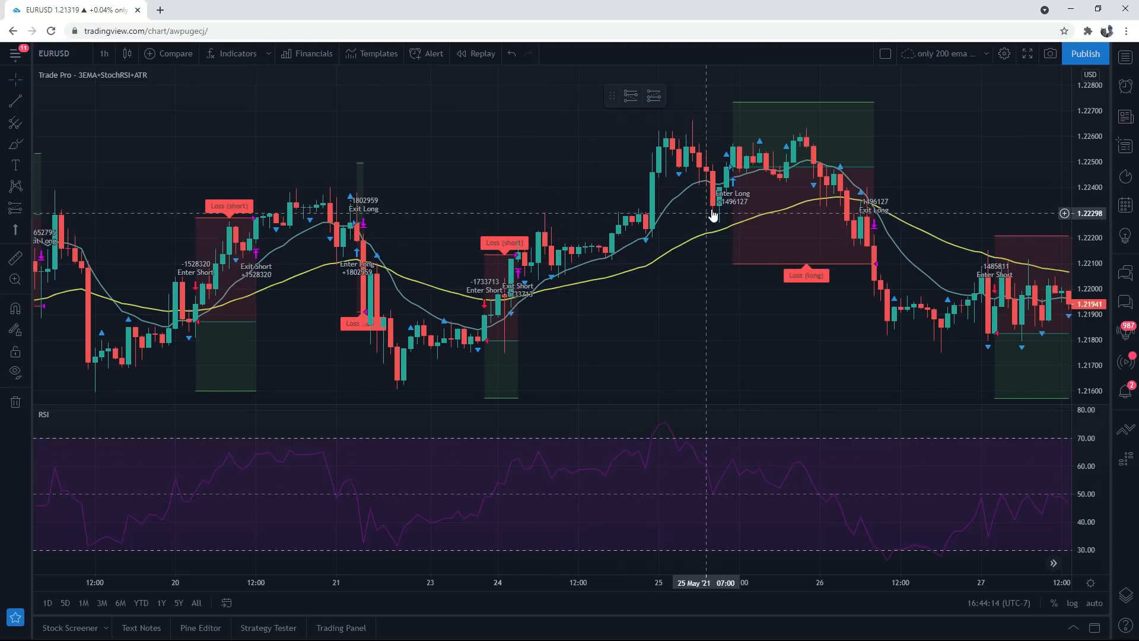
pyautogui.moveTo(688, 249)
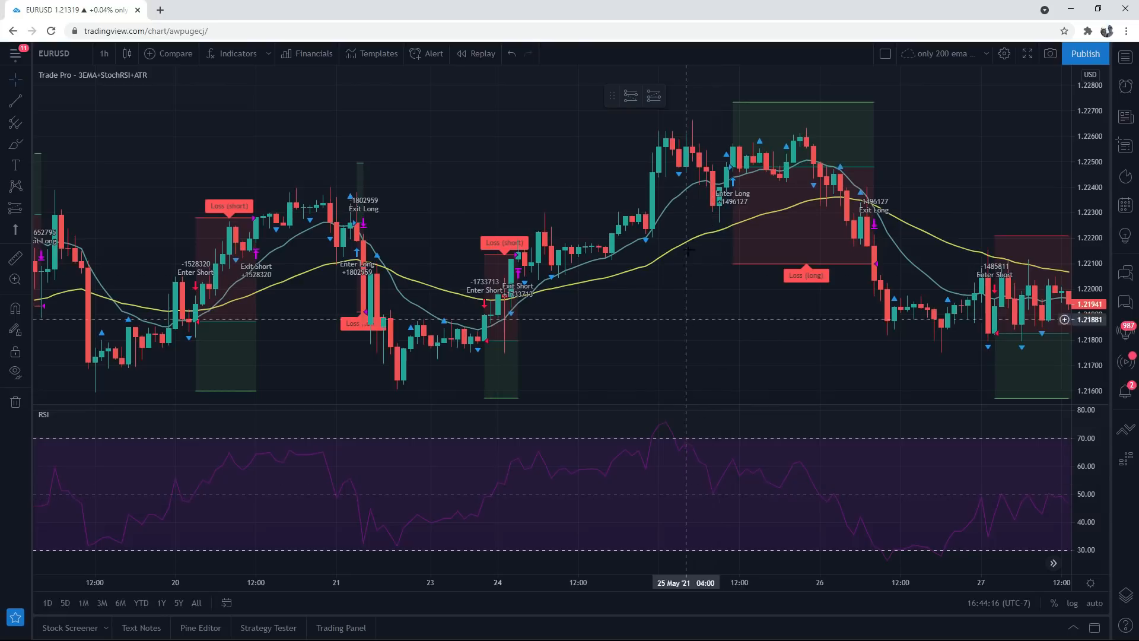
pyautogui.moveTo(713, 216)
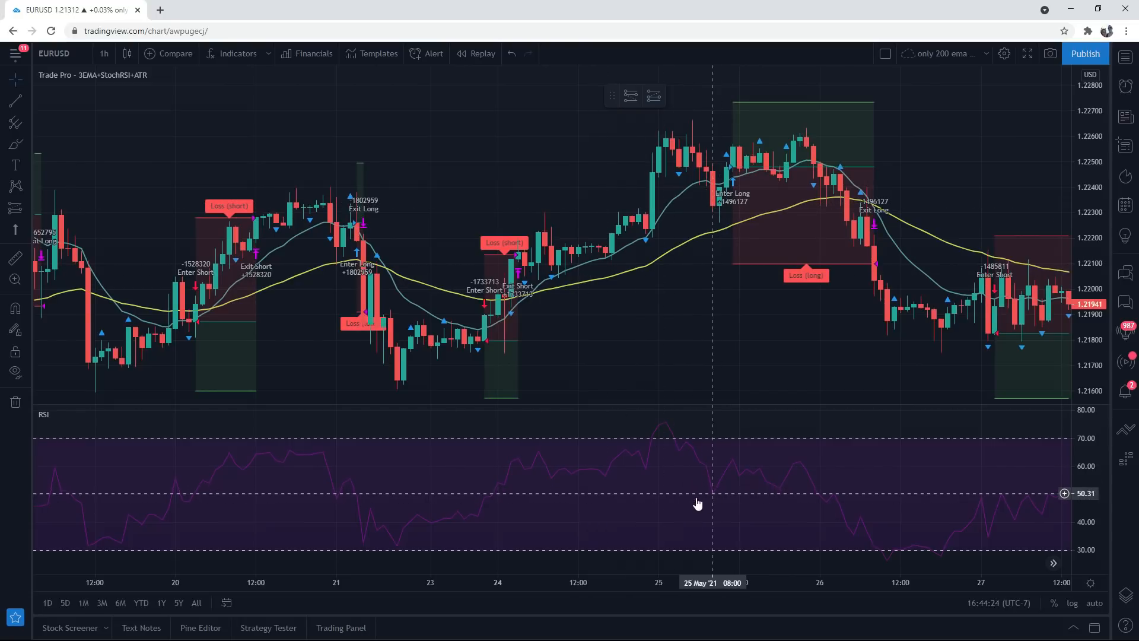
pyautogui.moveTo(547, 276)
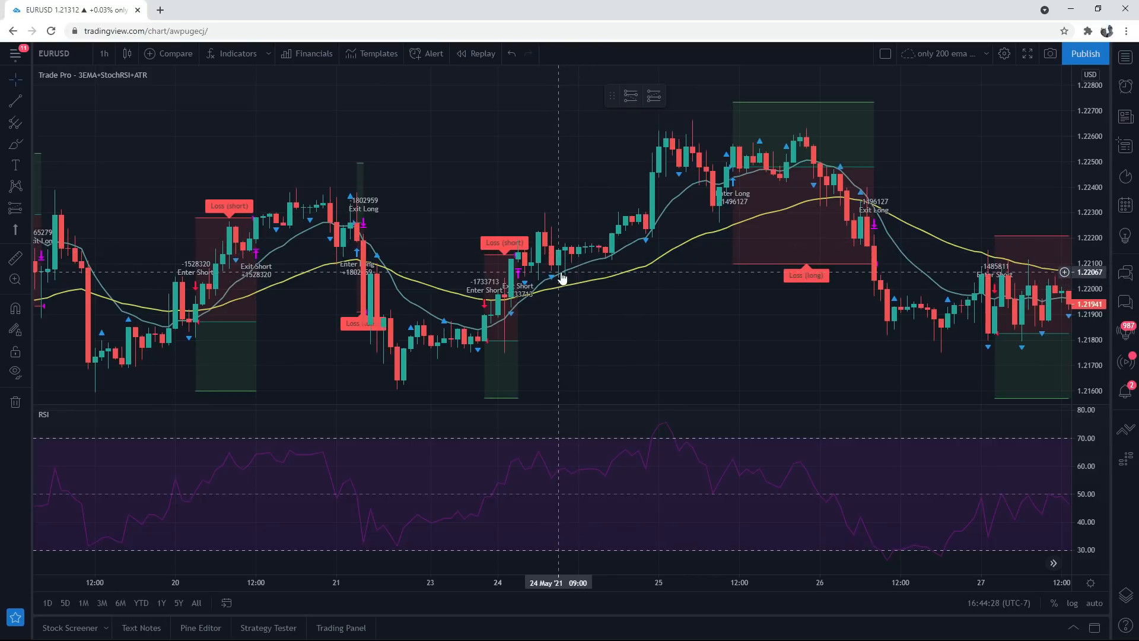
pyautogui.moveTo(563, 276); pyautogui.dragTo(363, 382)
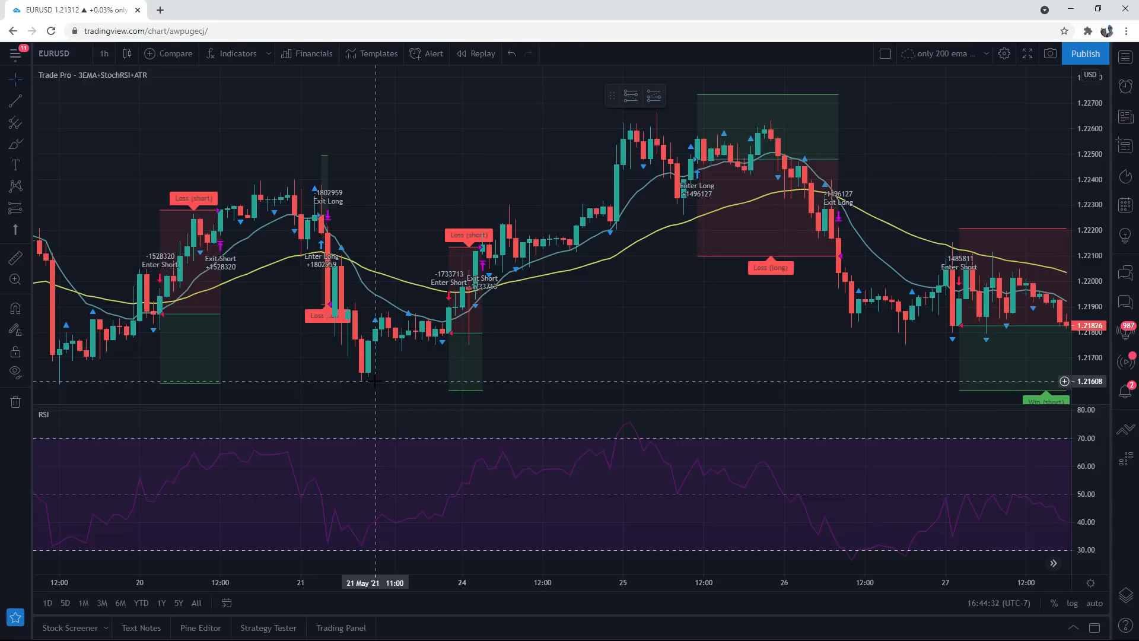
pyautogui.moveTo(377, 414)
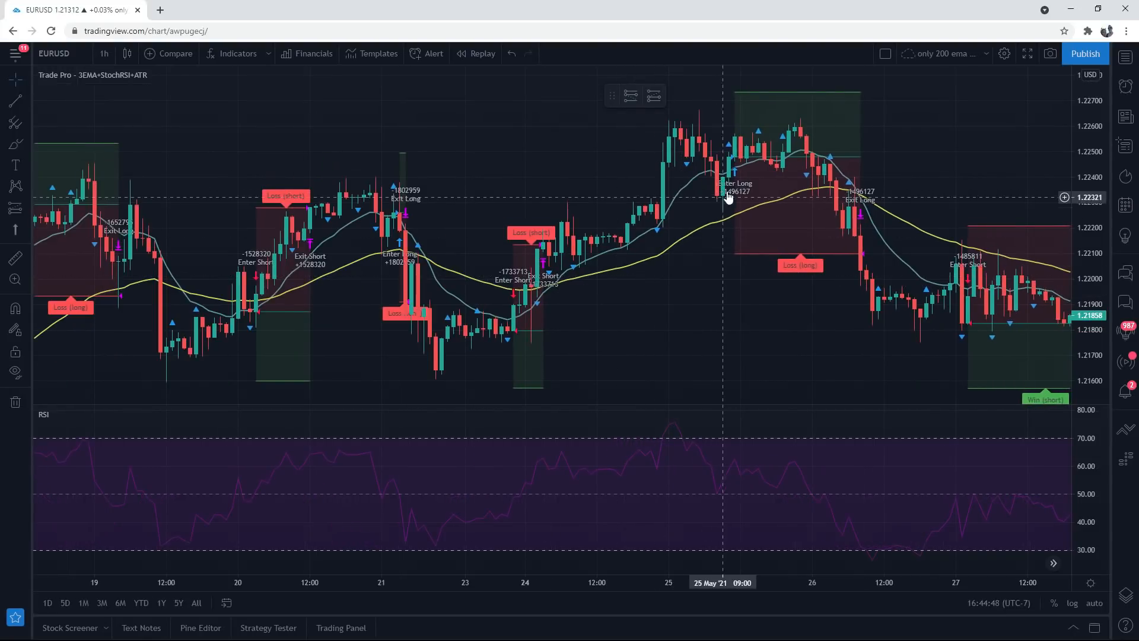
pyautogui.moveTo(586, 289)
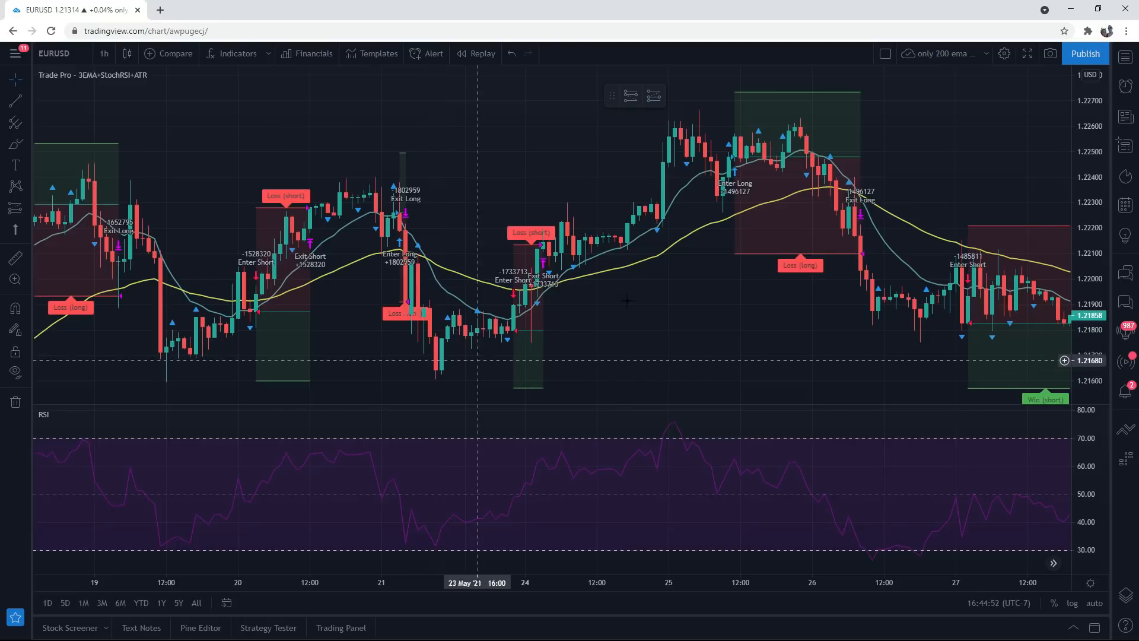
pyautogui.moveTo(438, 505)
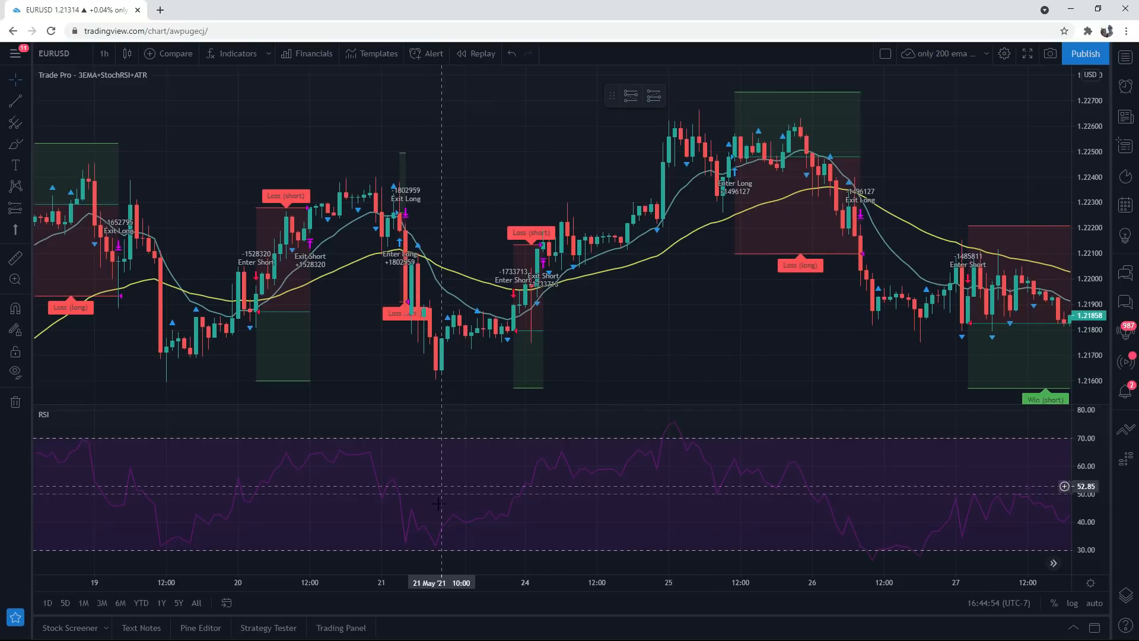
pyautogui.moveTo(703, 186)
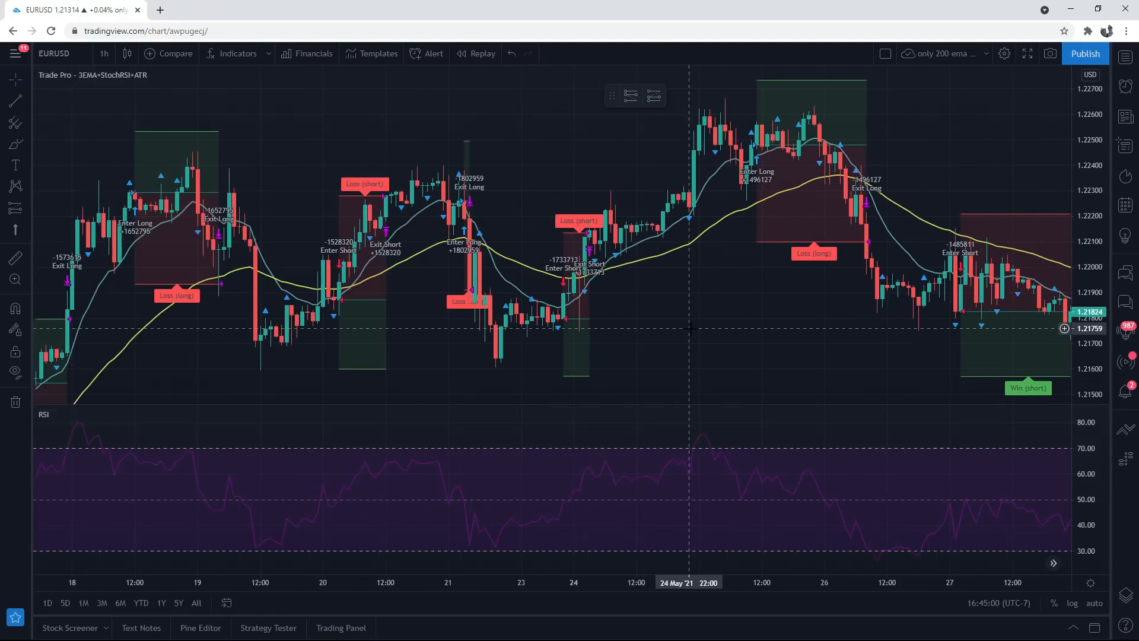
pyautogui.moveTo(508, 327); pyautogui.dragTo(654, 334)
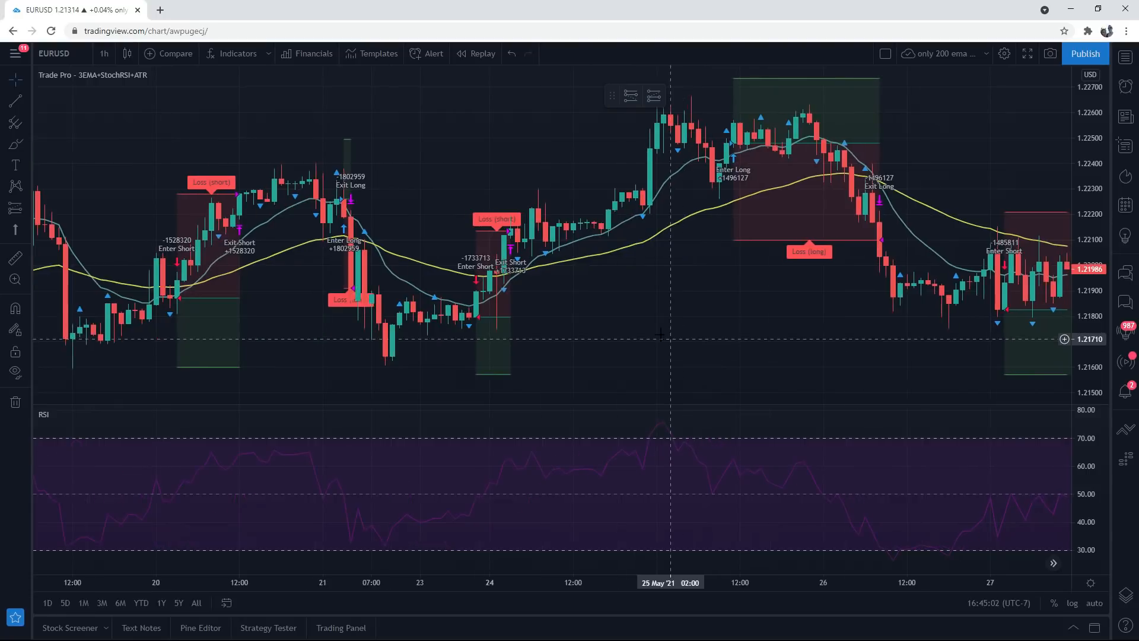